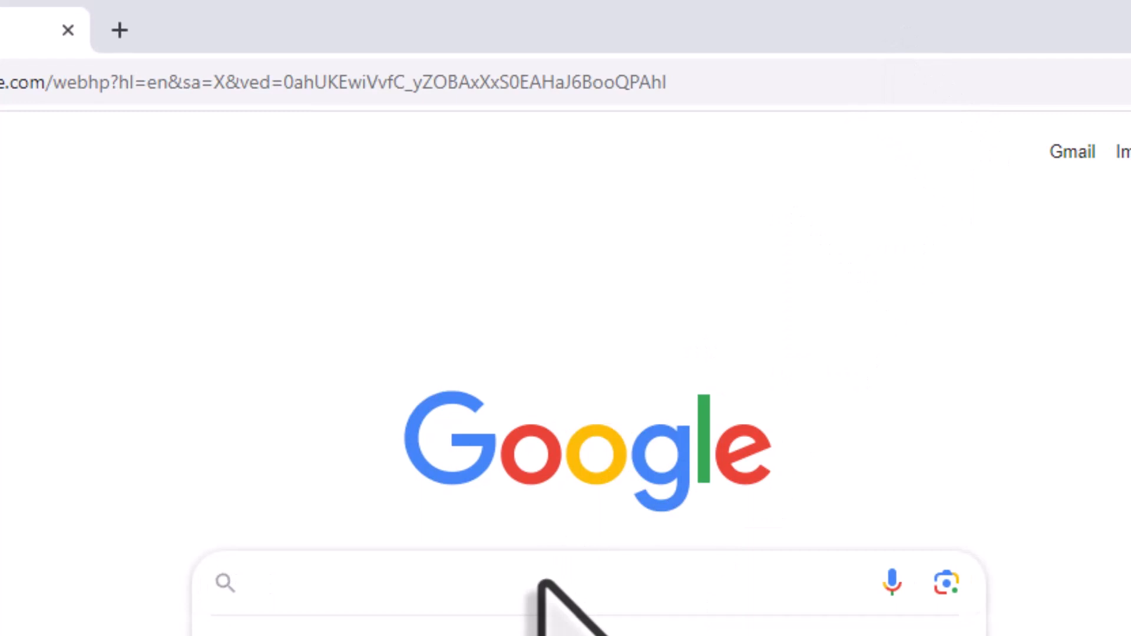
- Run a Google search for geojson, with geojson.org as the top result
text(geoj)
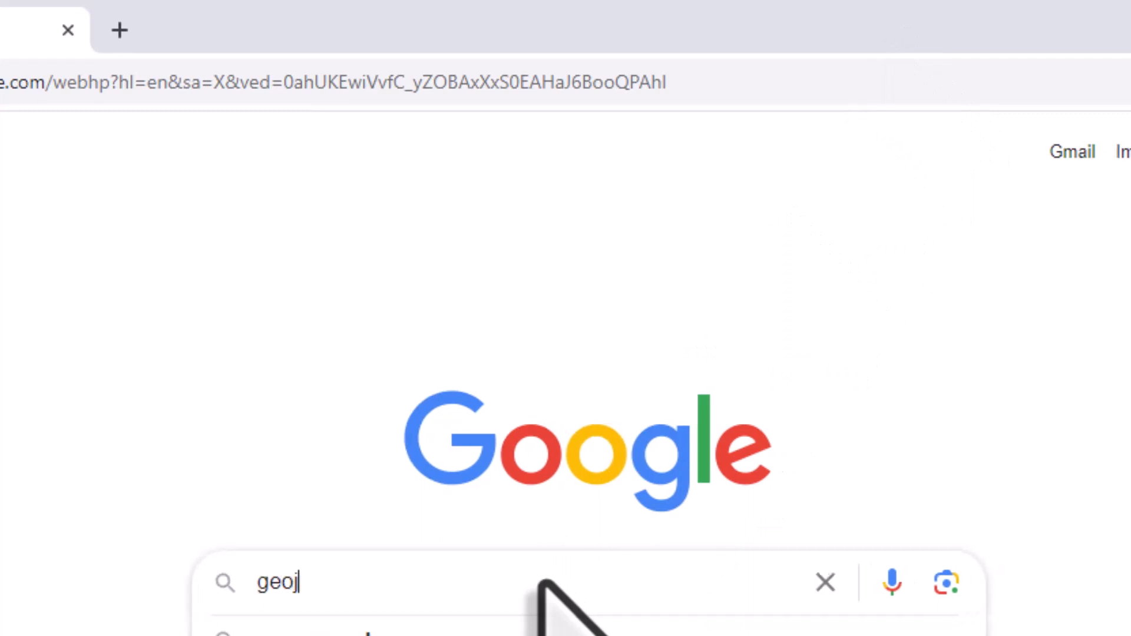
text(son)
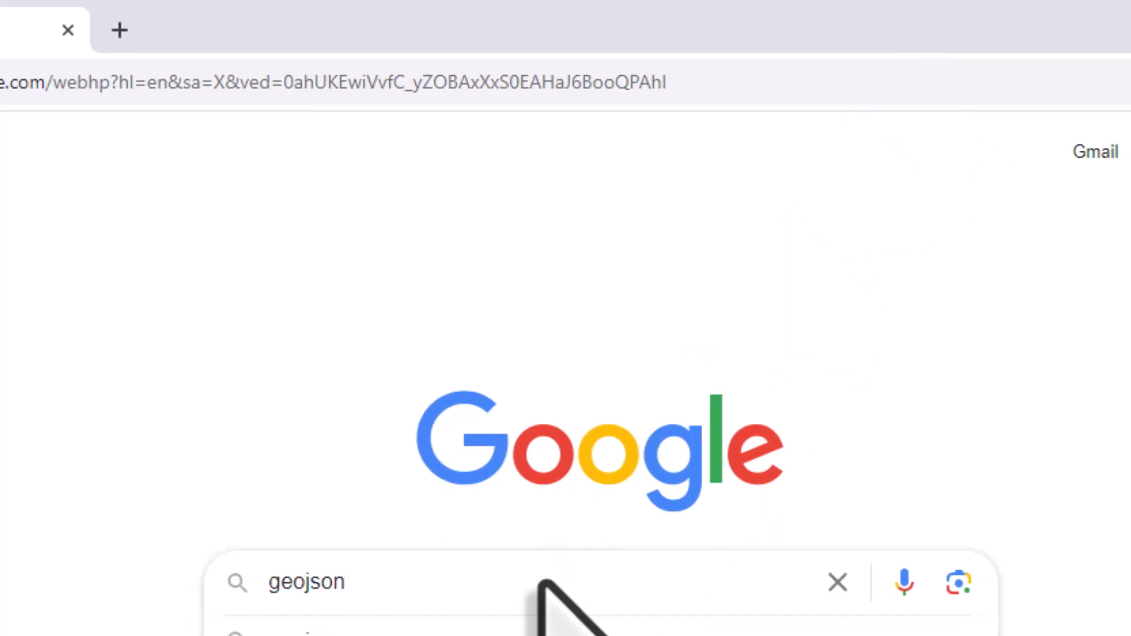
key(Return)
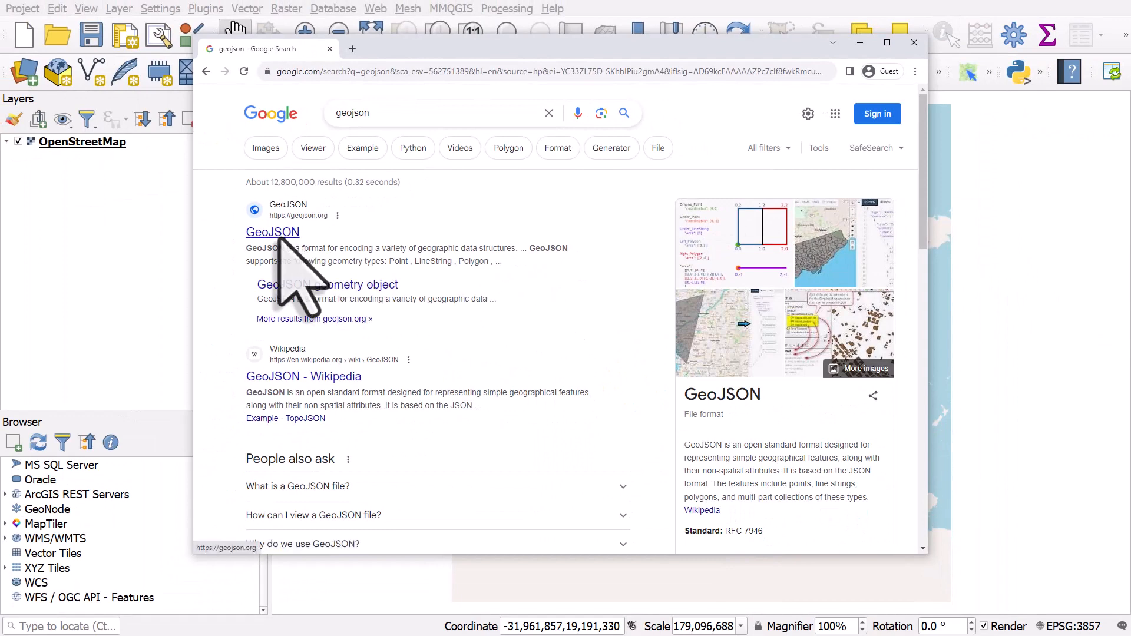
- Open the geojson.org site showing the example Dinagat Islands point feature
click(272, 232)
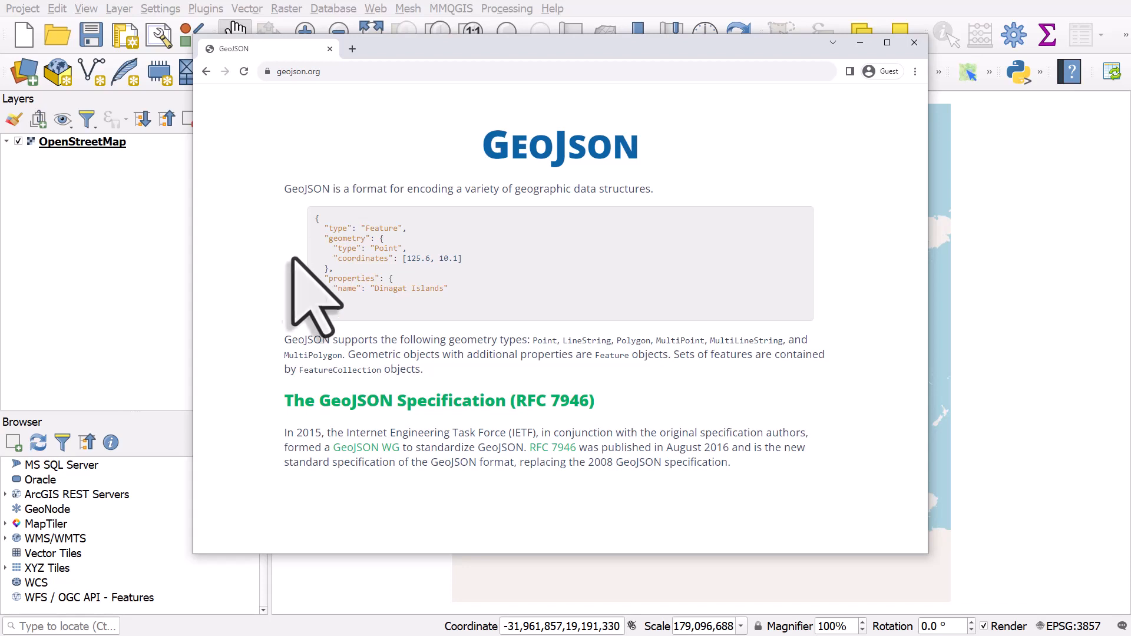
mouse_move(353, 361)
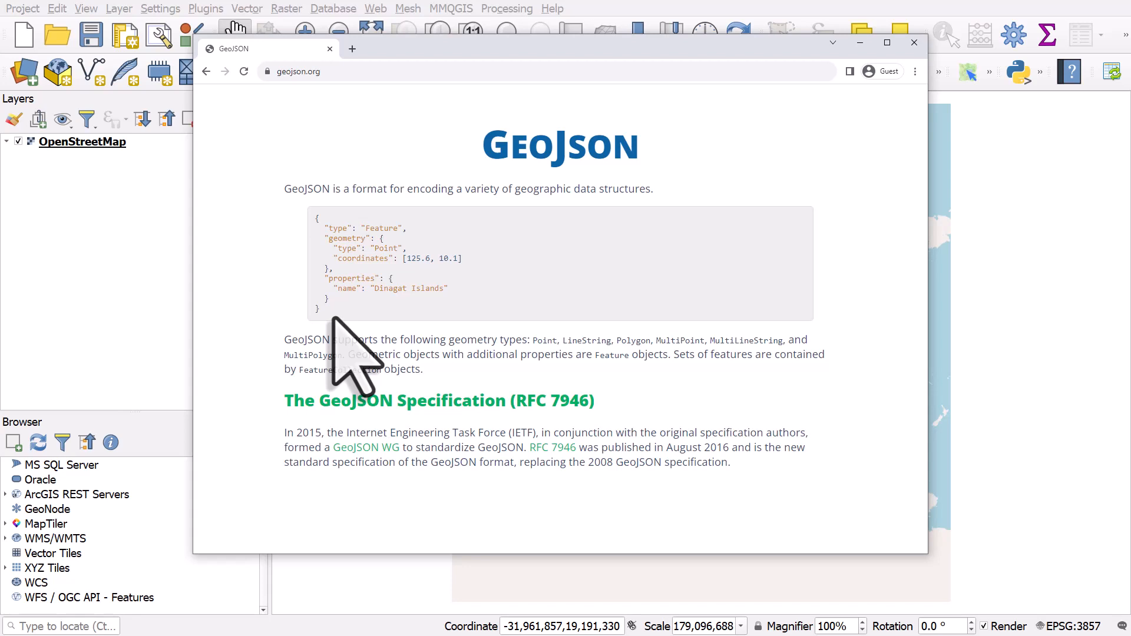
mouse_move(404, 339)
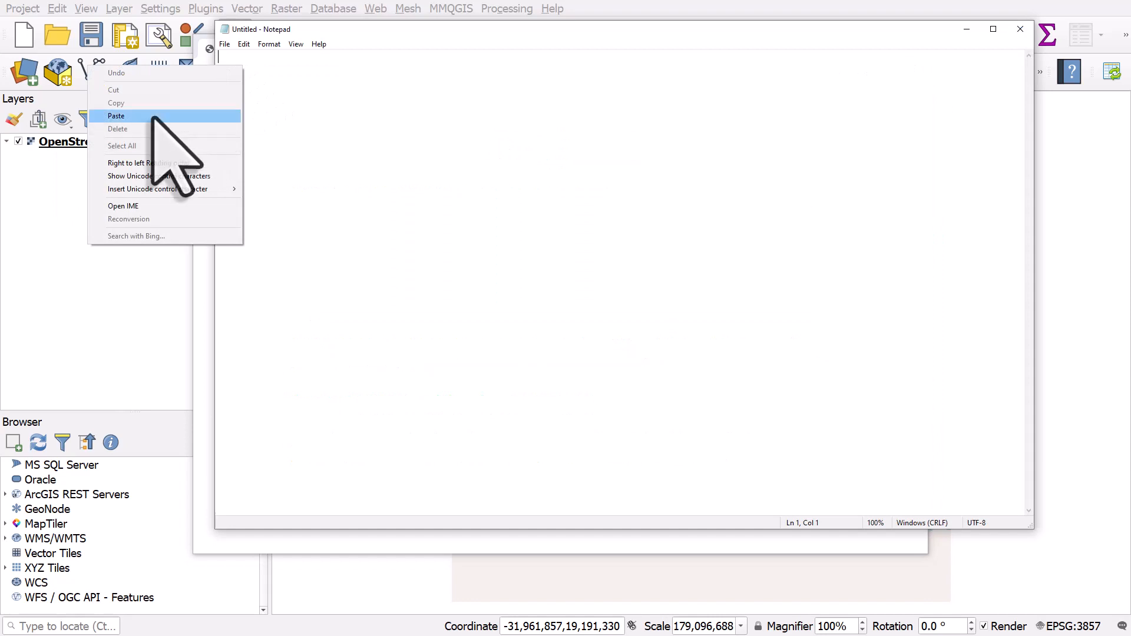
- Paste the Dinagat Islands GeoJSON feature into the note and save it as example.geojson
click(117, 116)
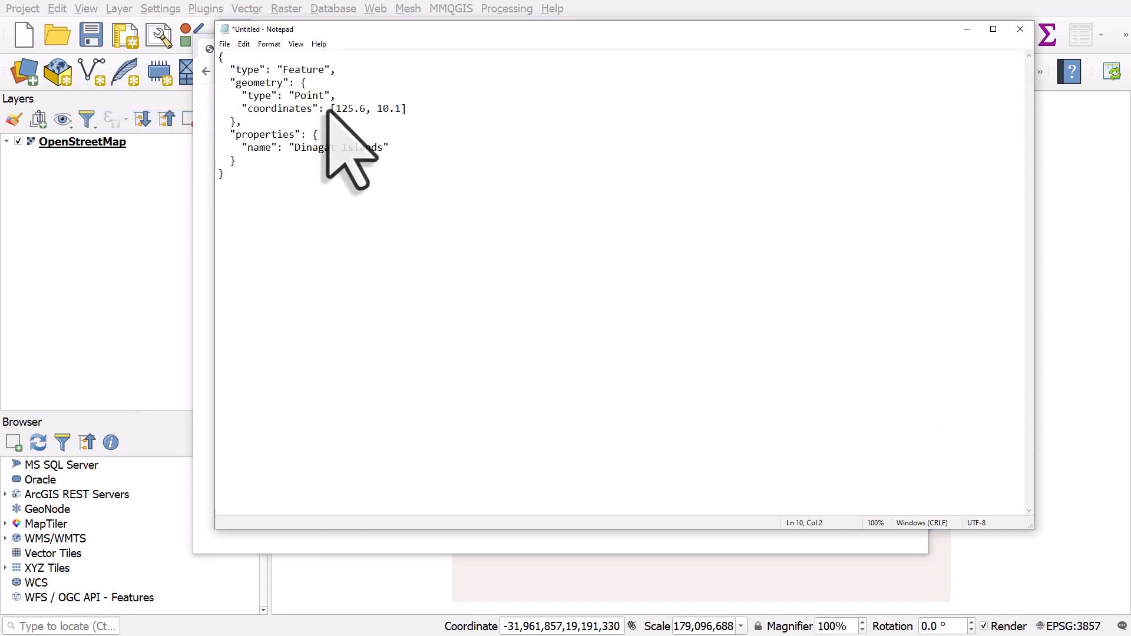
click(224, 44)
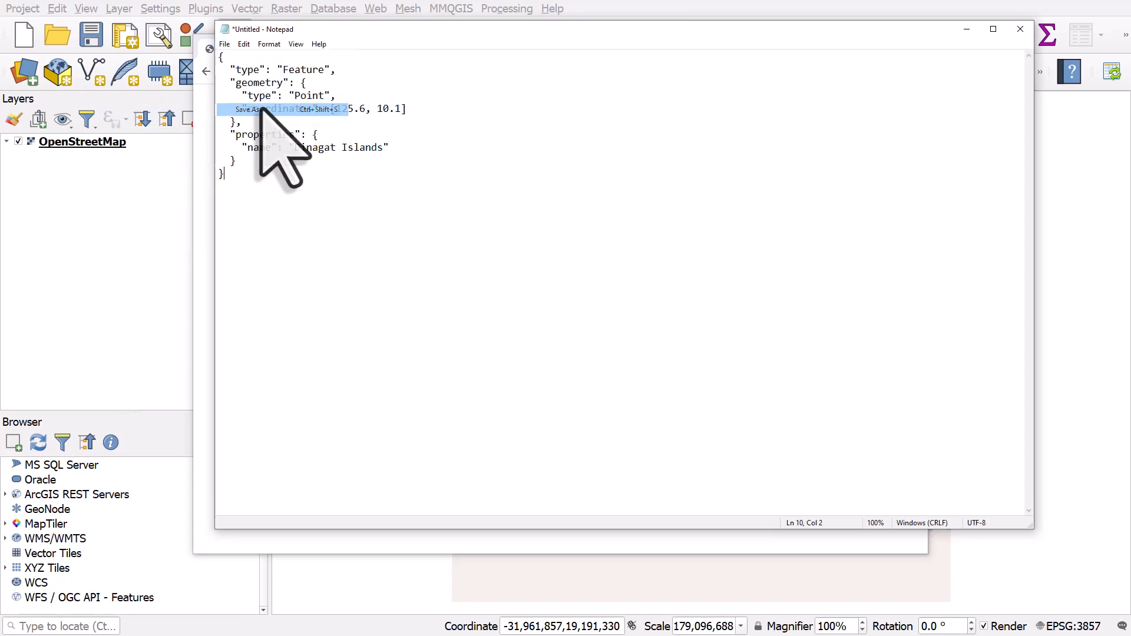
click(254, 109)
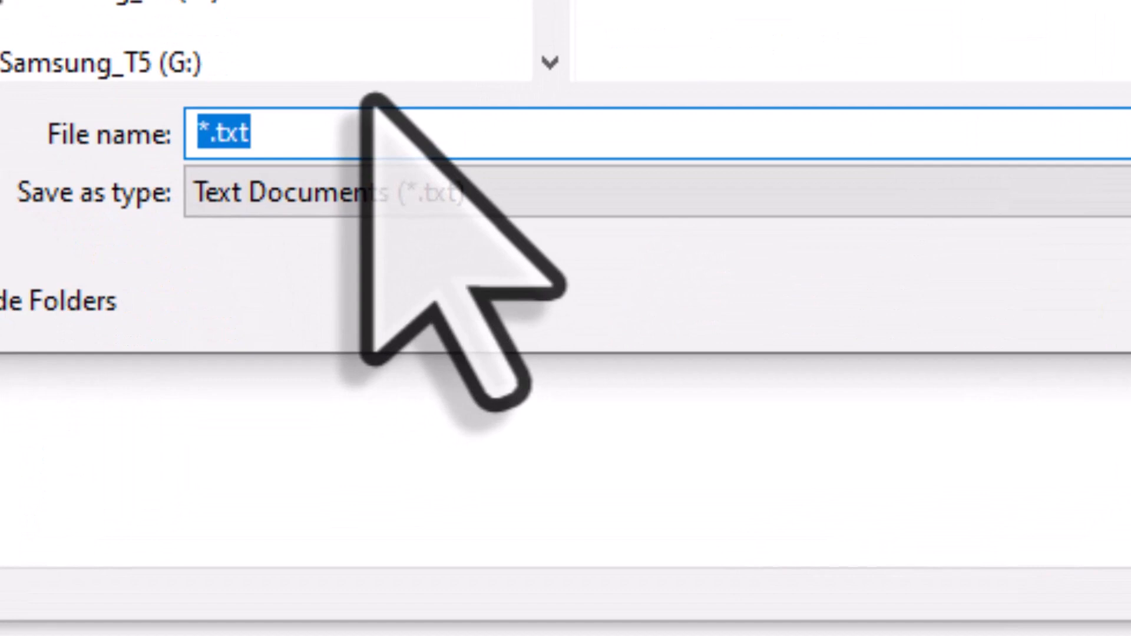
text(example)
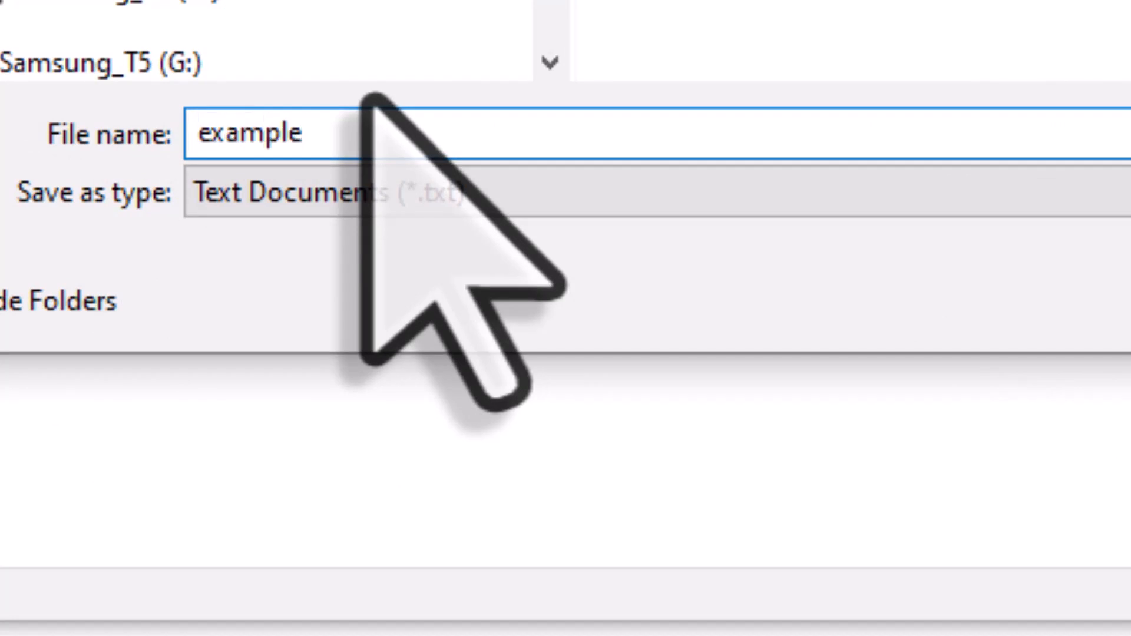
text(.geojson)
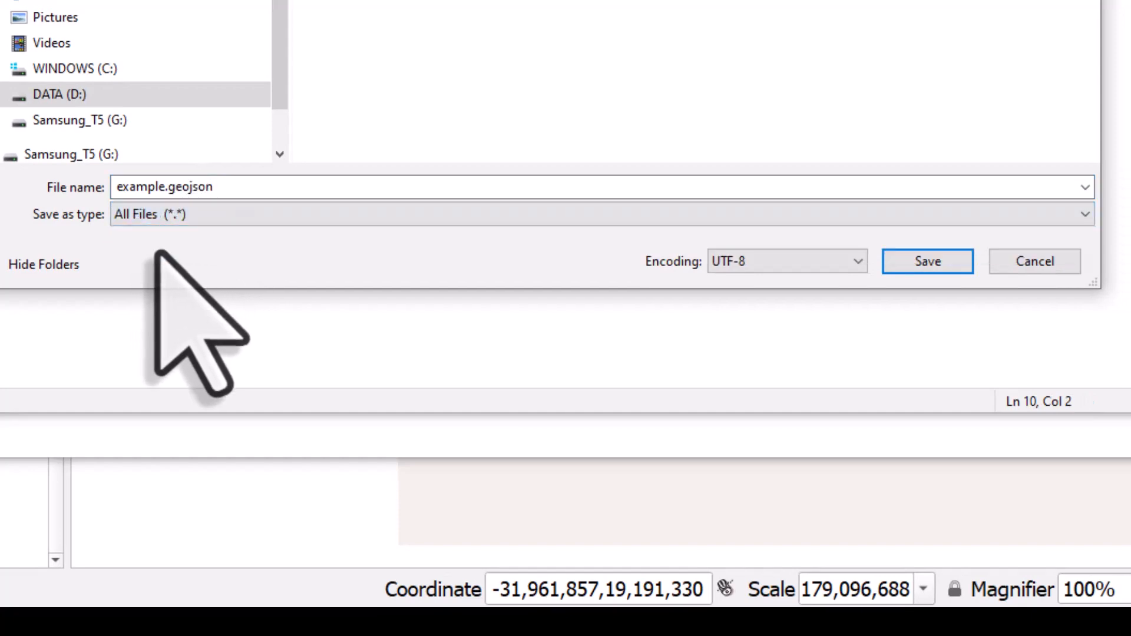
mouse_move(148, 292)
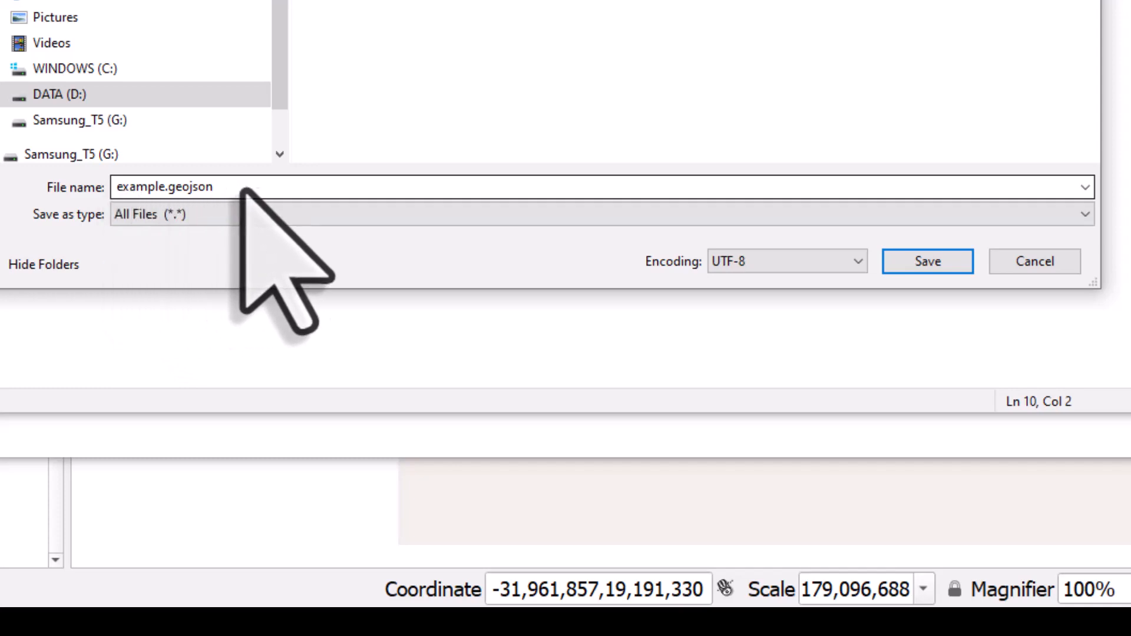
click(927, 261)
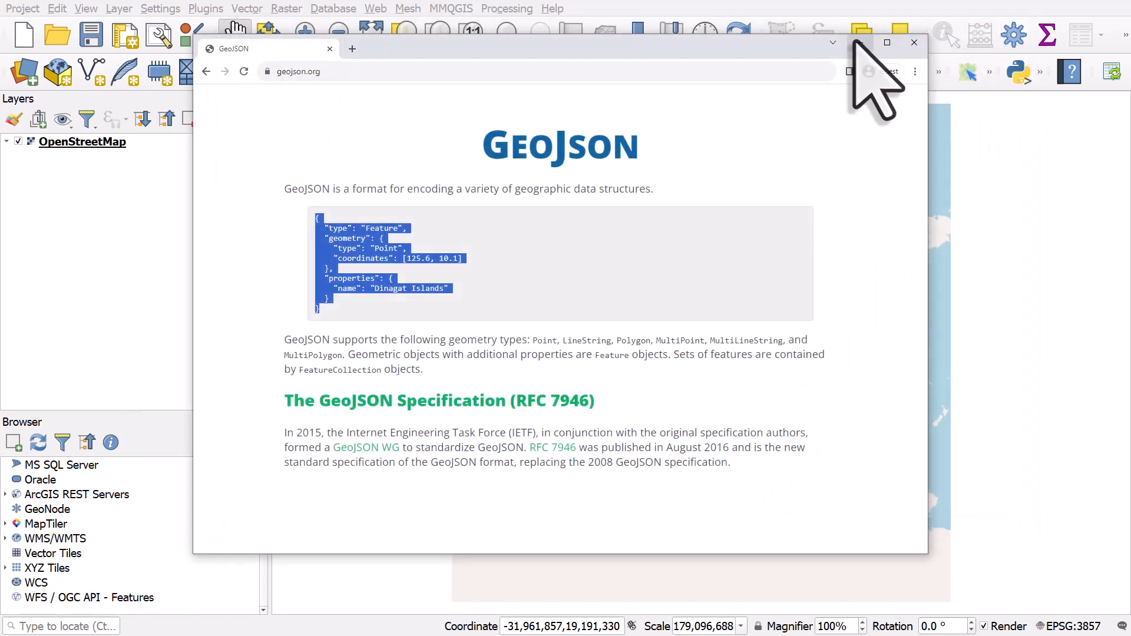
- Identify the example point on the map, revealing its name attribute Dinagat Islands
click(914, 42)
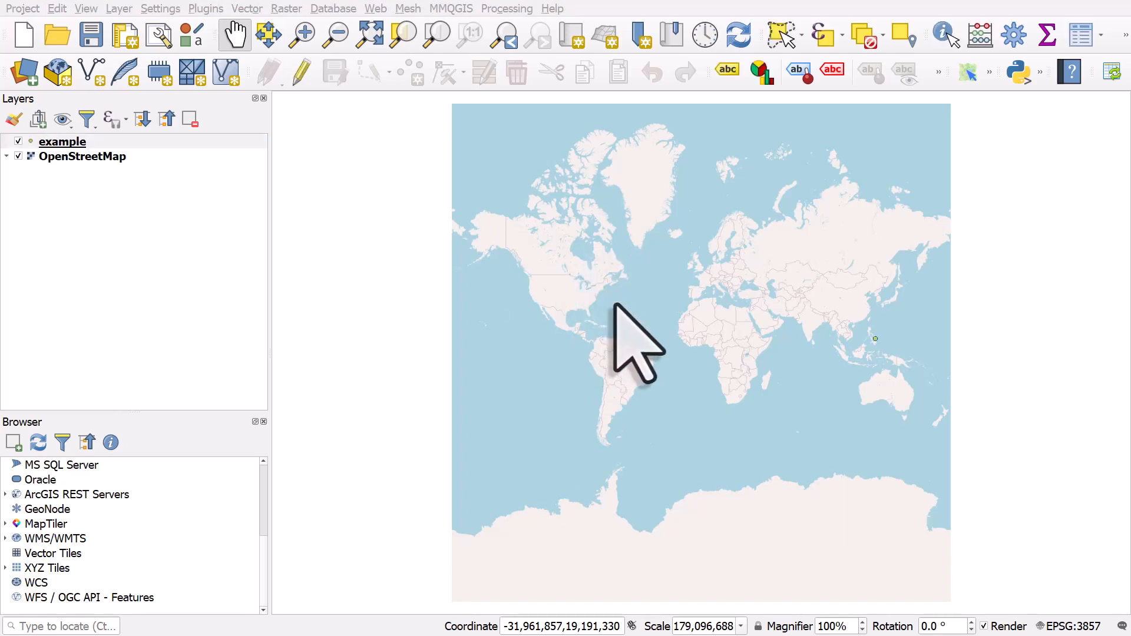
click(944, 34)
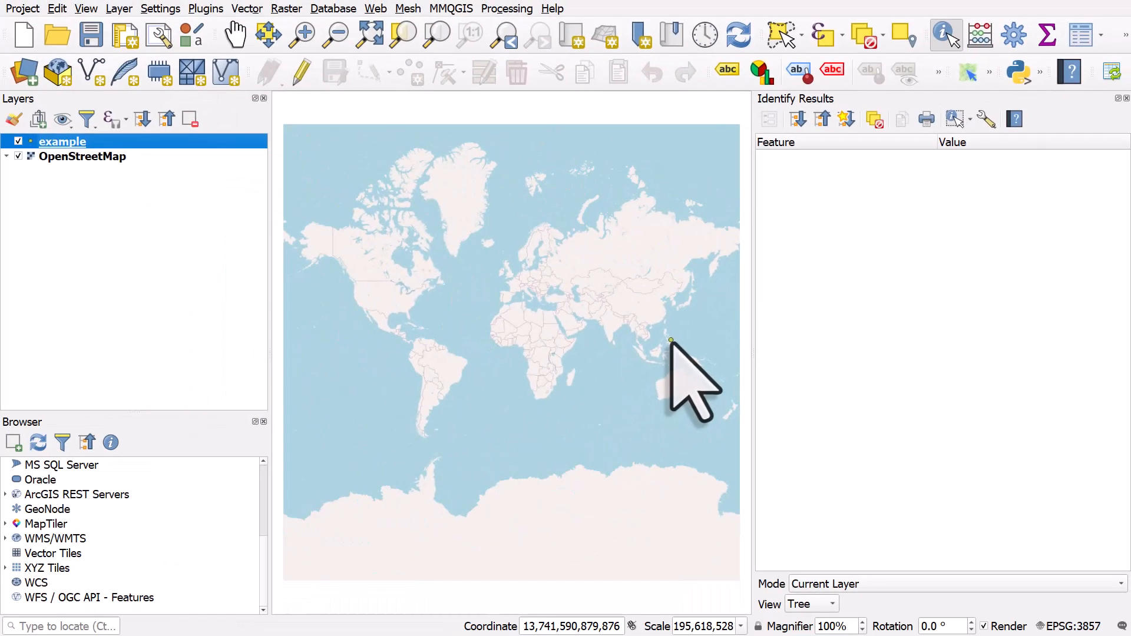
click(671, 339)
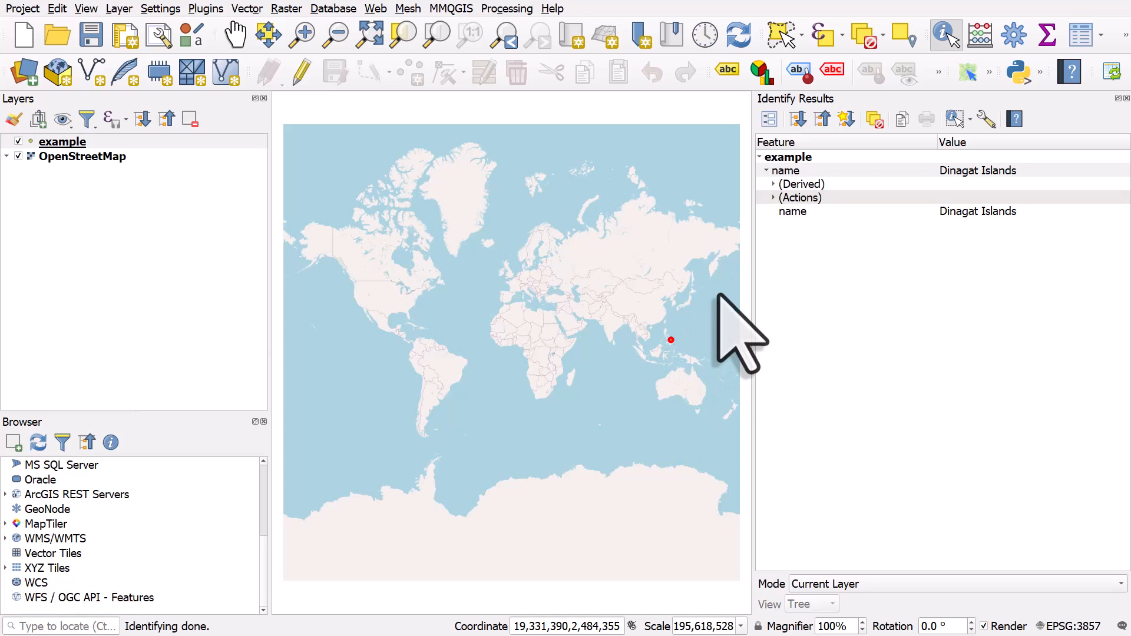
click(866, 169)
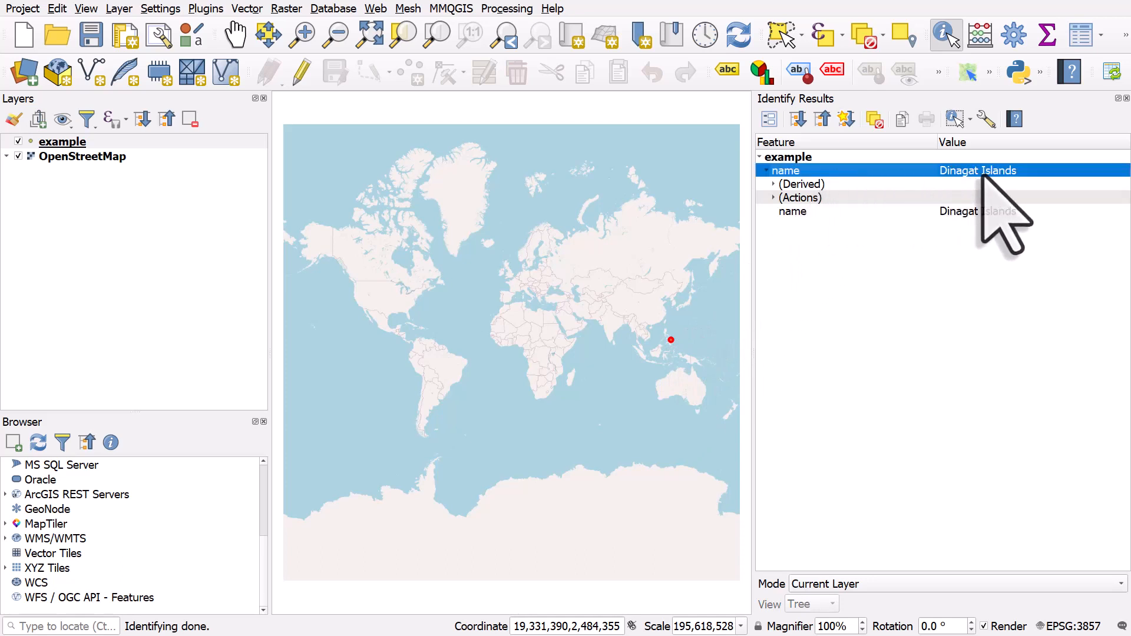
mouse_move(520, 95)
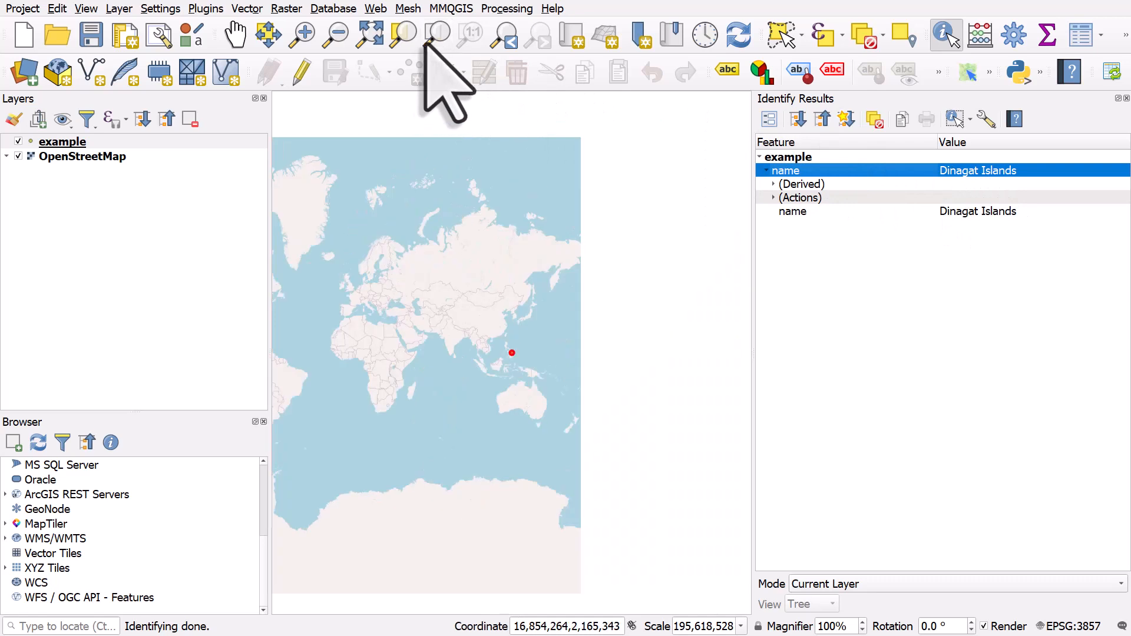
- Zoom the map in to Southeast Asia around the Dinagat Islands point near the Philippines
click(63, 141)
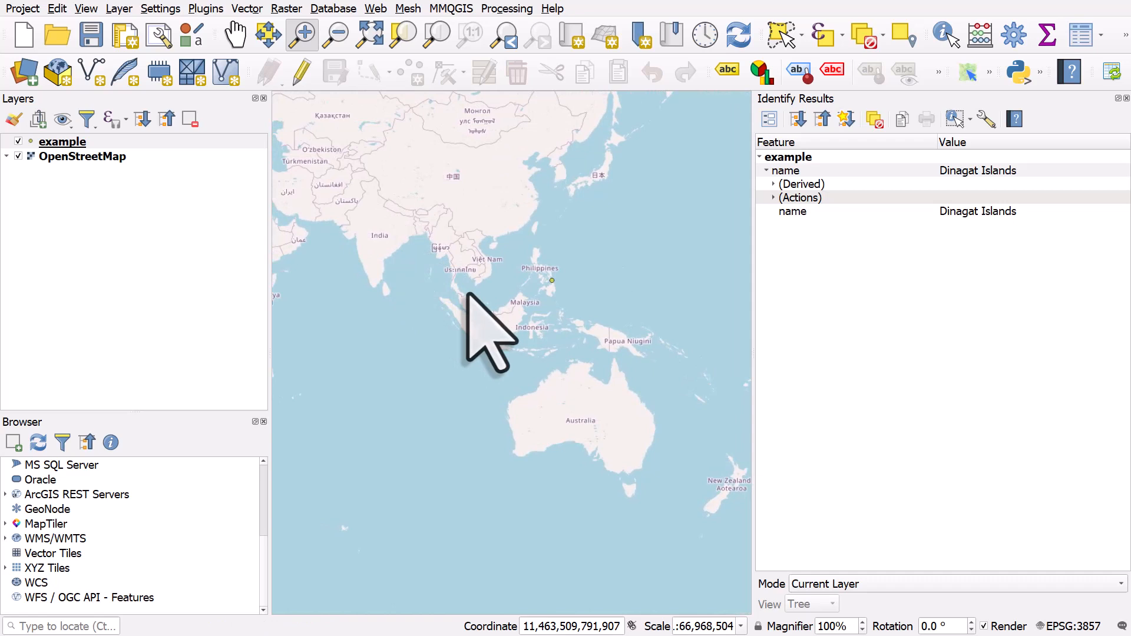
mouse_move(159, 210)
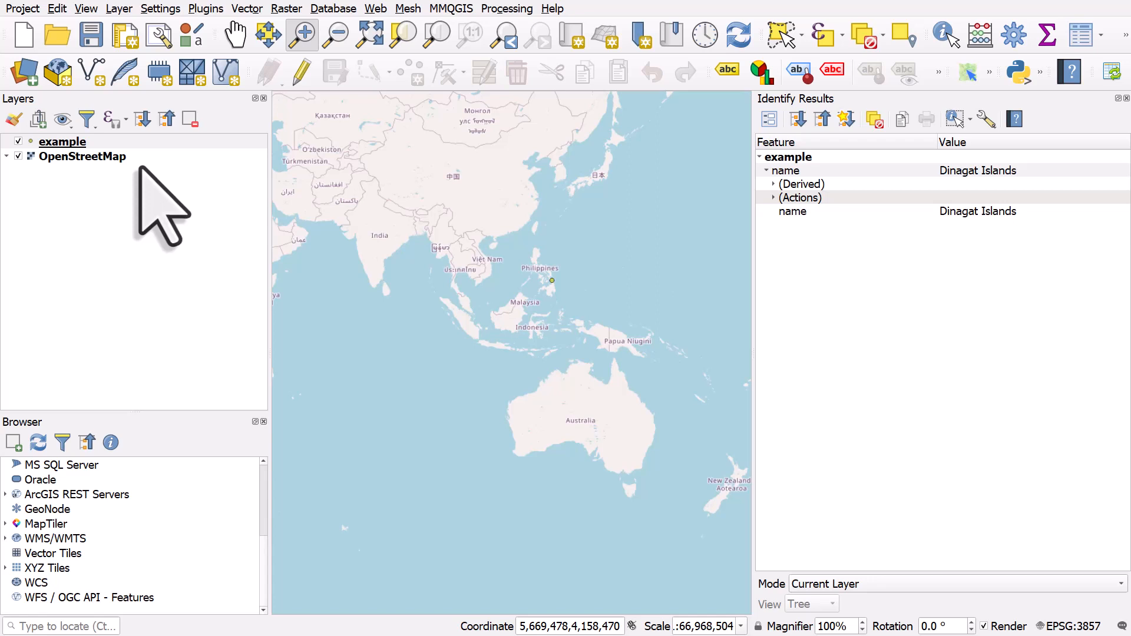
mouse_move(130, 201)
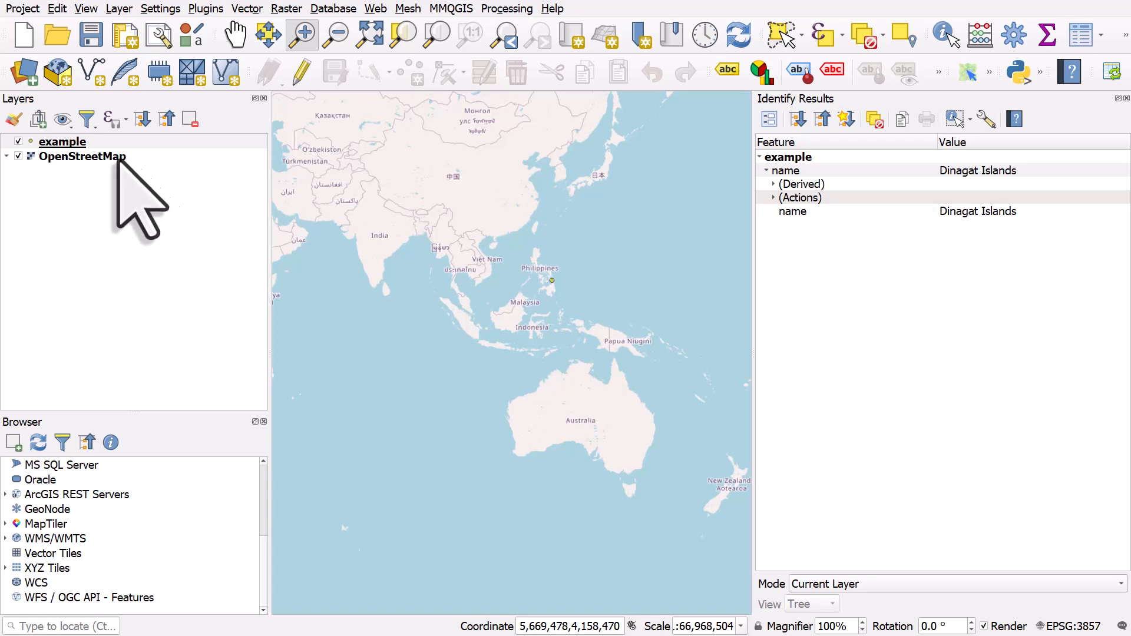
- Open Save Features As for the example layer, listing the available output formats
right_click(62, 141)
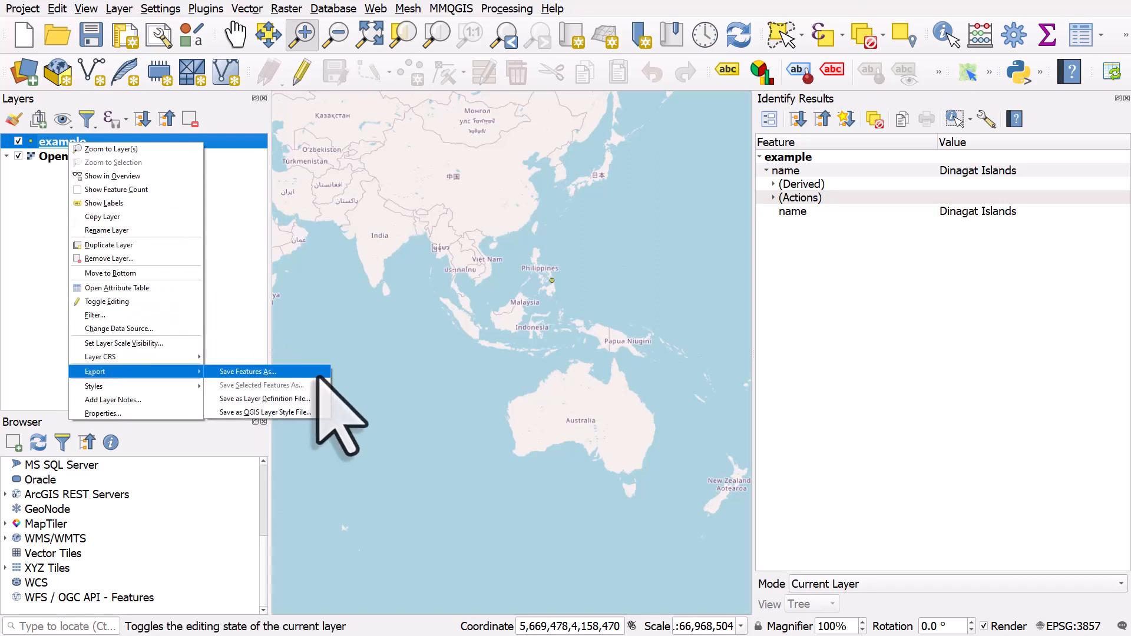
click(246, 371)
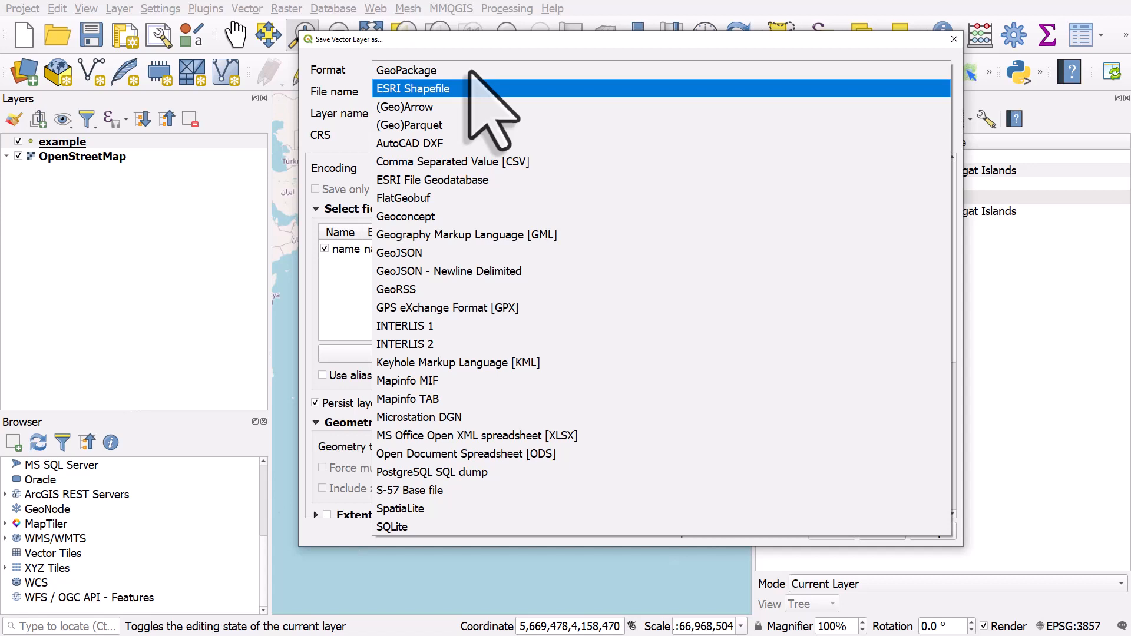
- Choose GeoPackage format and set the output file to dinagat.gpkg in the file-formats folder
click(407, 70)
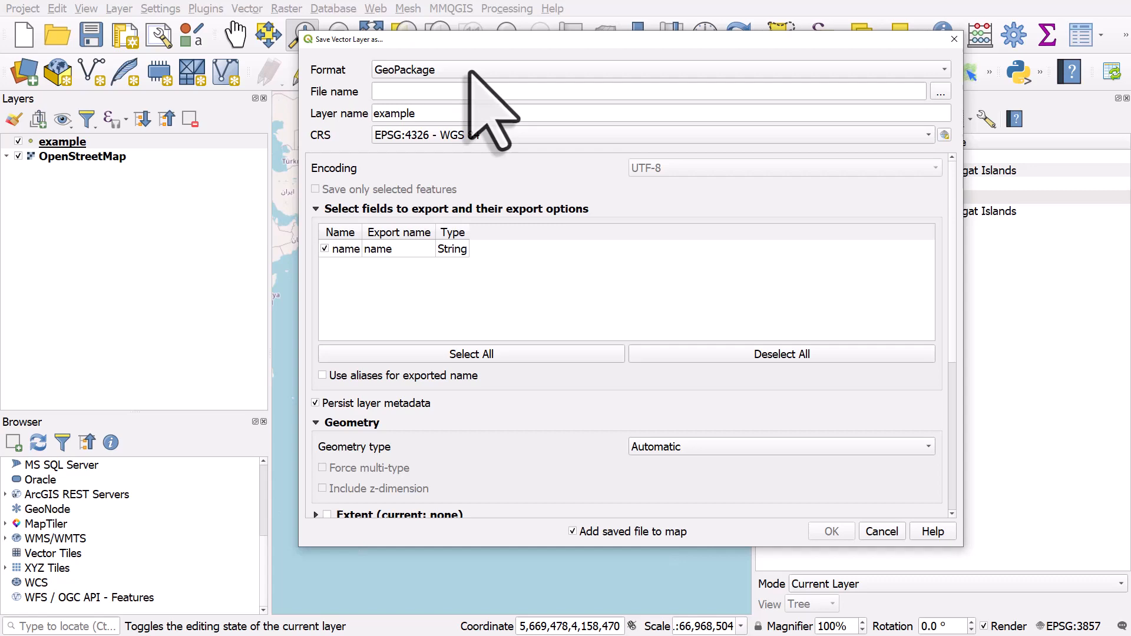
mouse_move(894, 144)
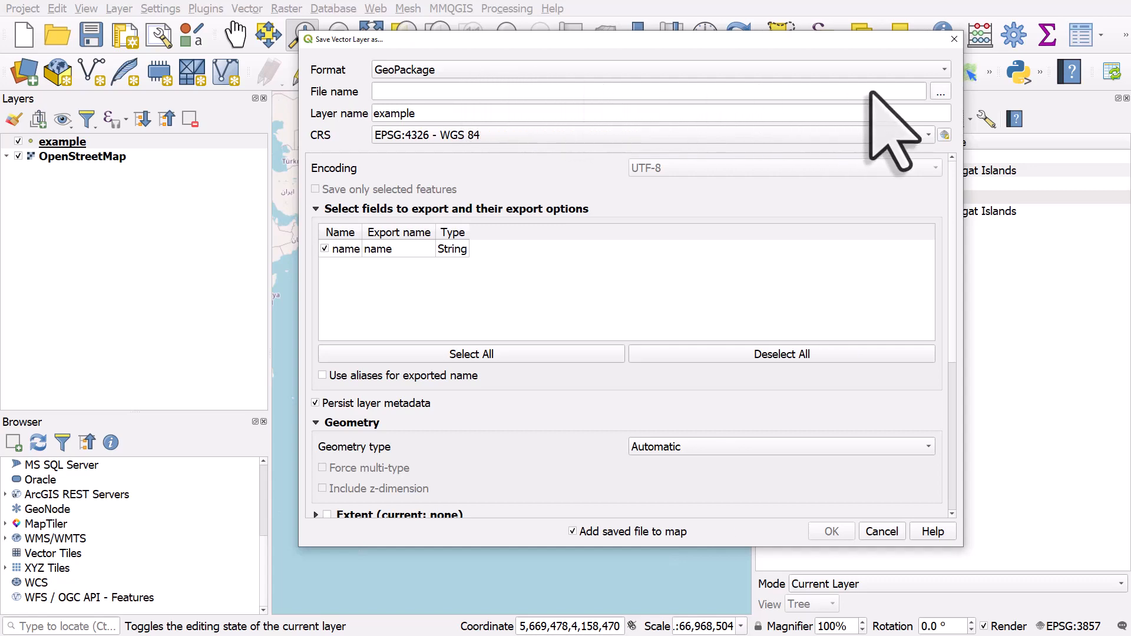
click(940, 90)
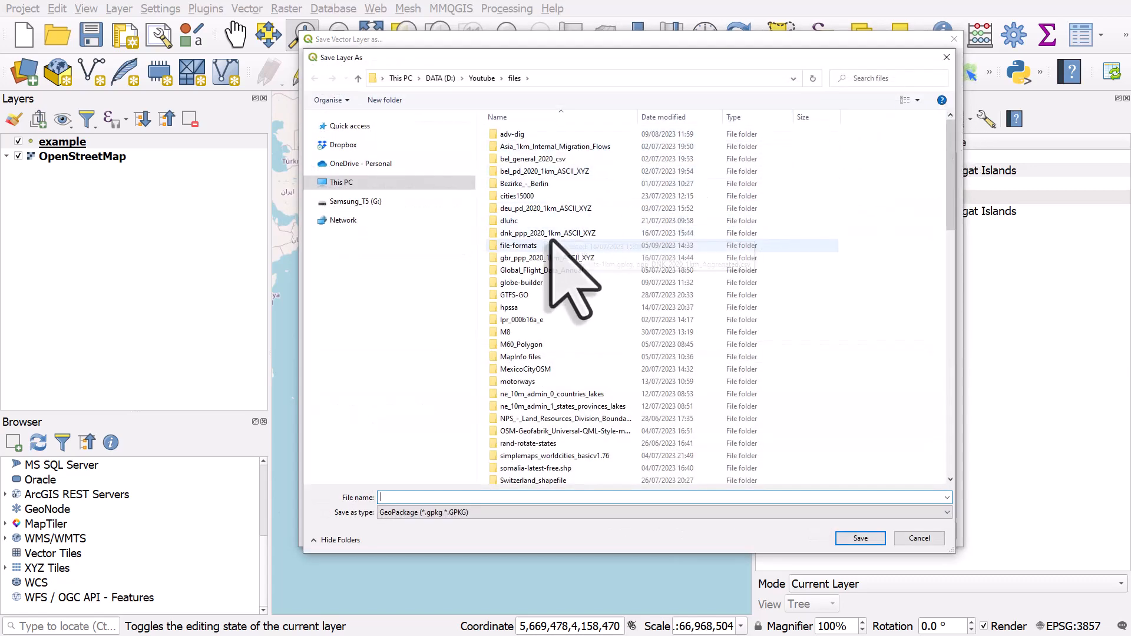
double_click(518, 245)
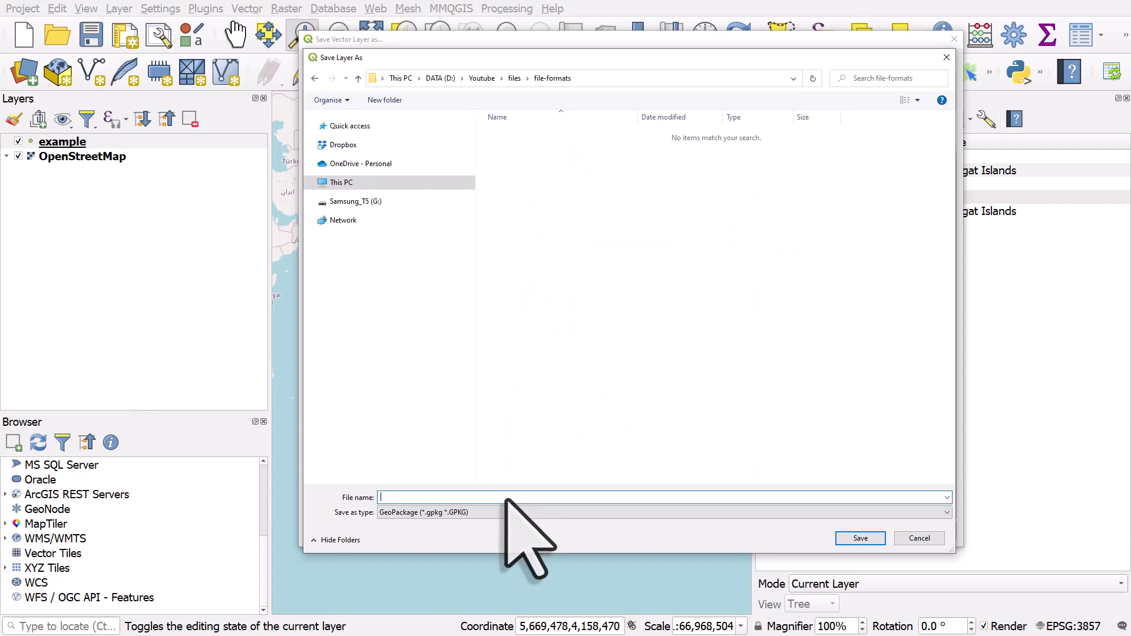
text(dina)
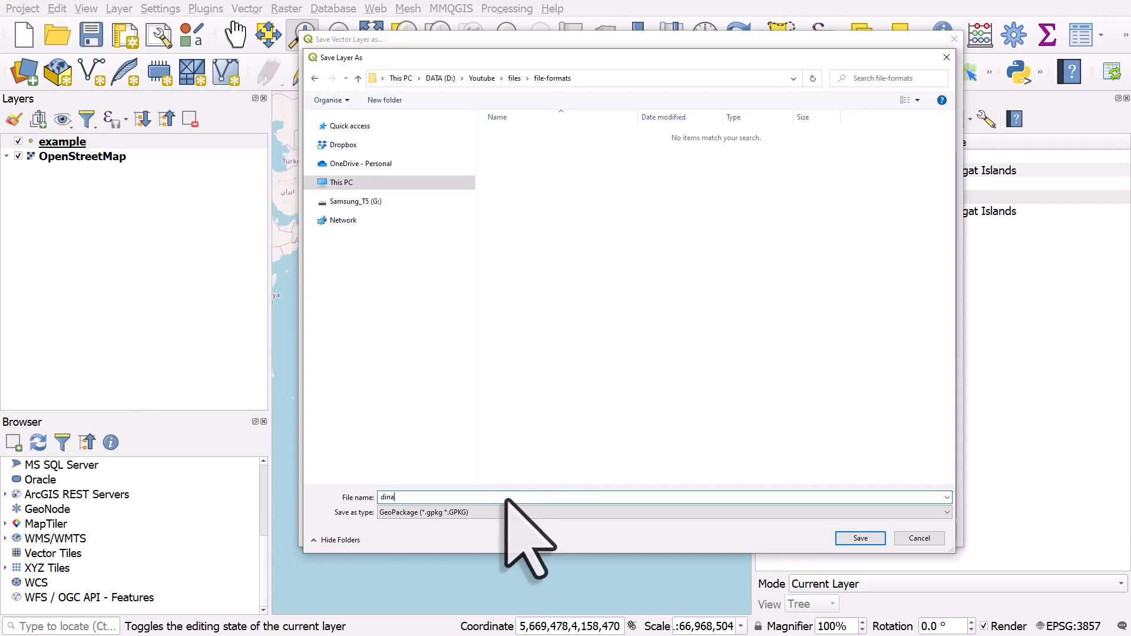
text(gat)
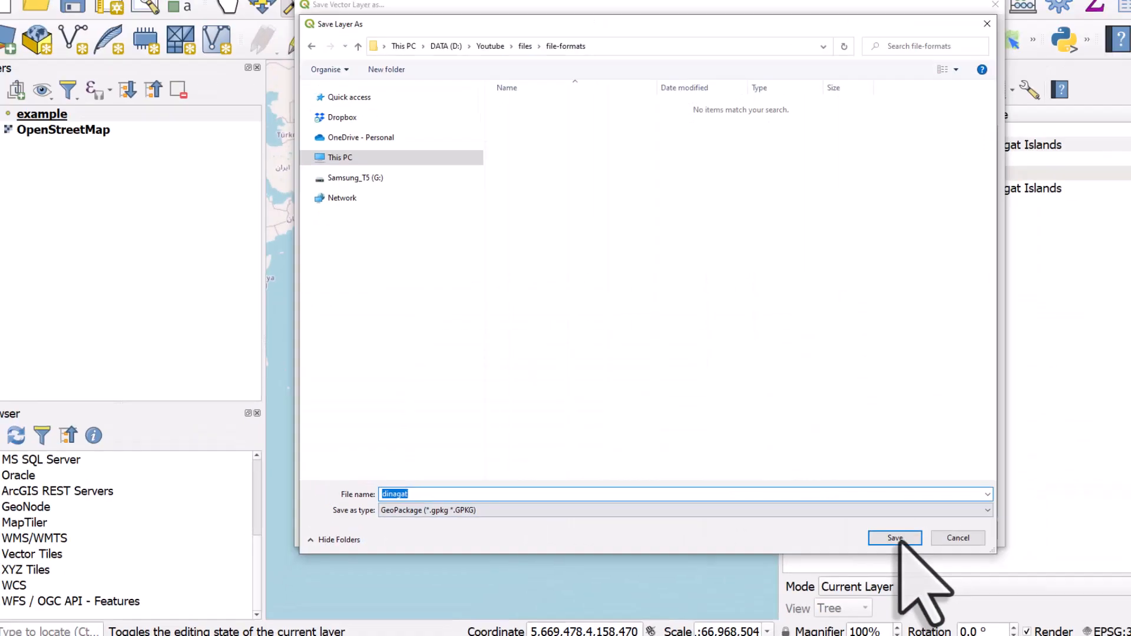
click(893, 538)
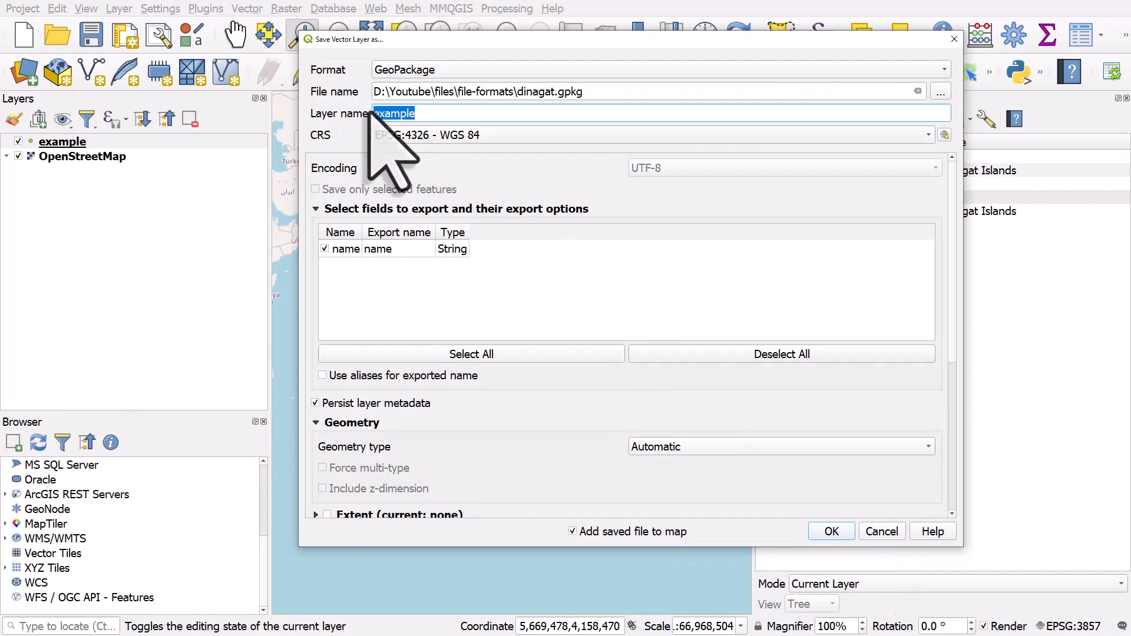
mouse_move(441, 152)
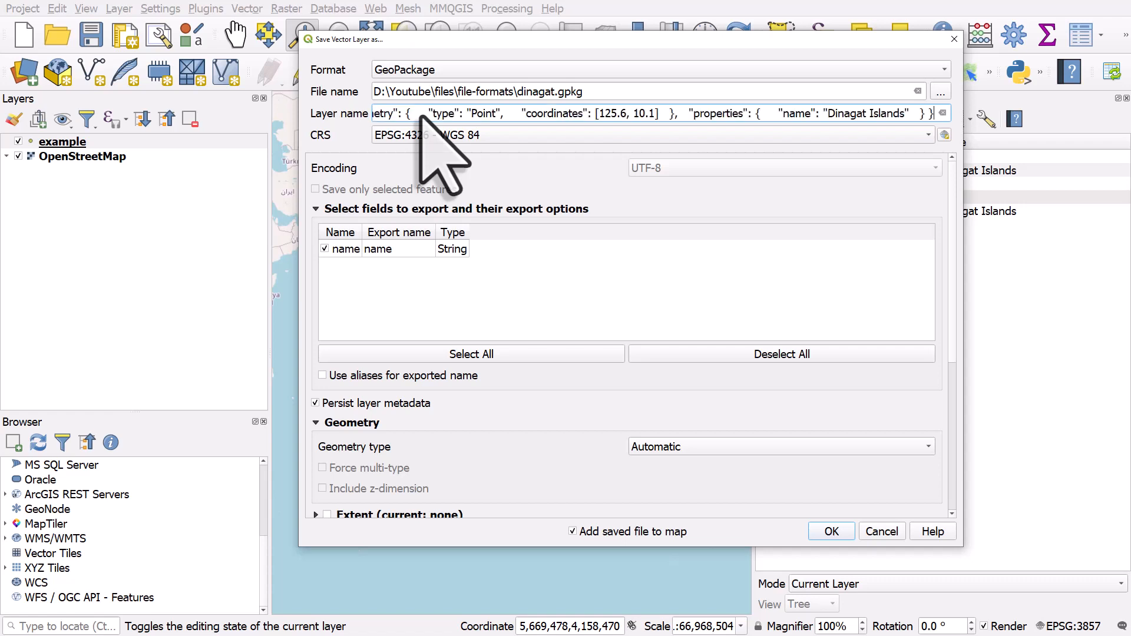
- Set the layer name to dinagat and run the export, adding the dinagat layer to the map
text(example)
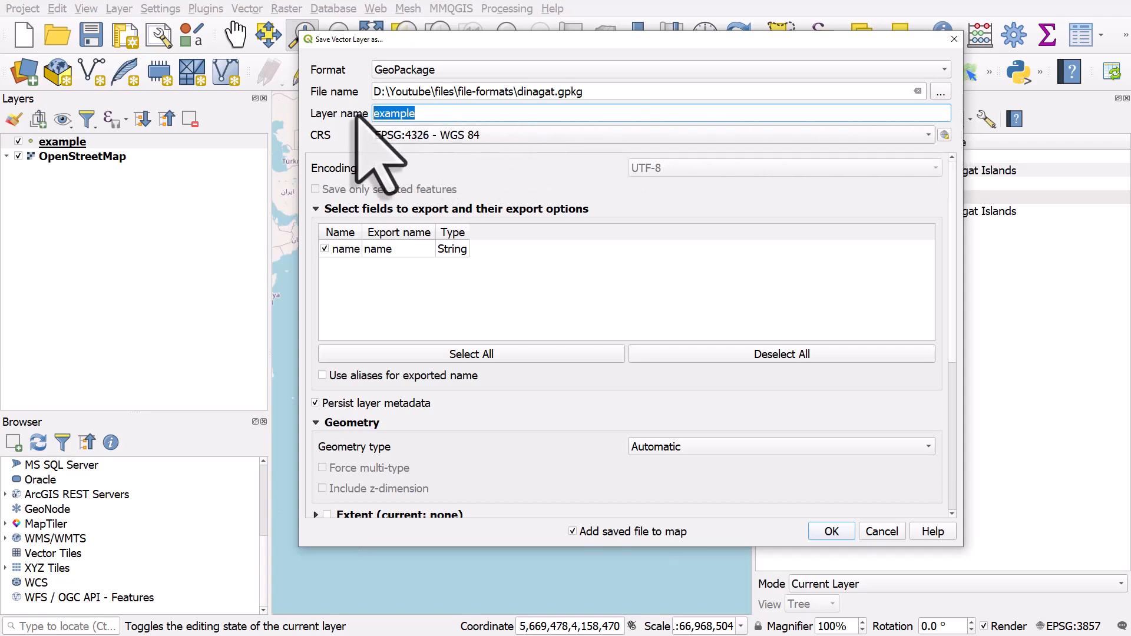
text(dinagat)
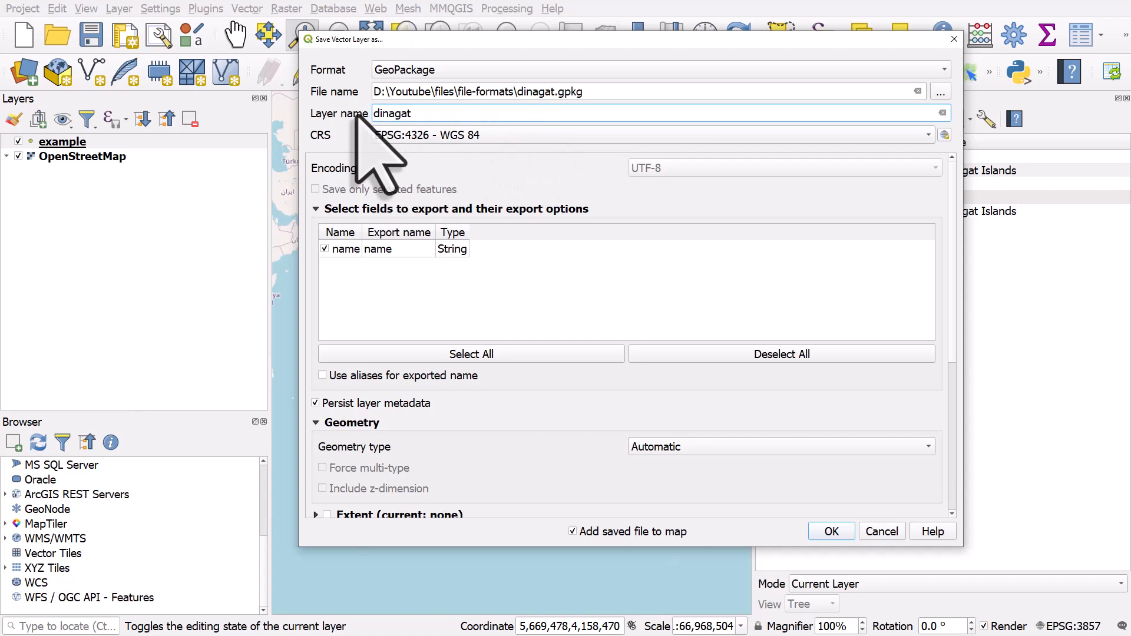
mouse_move(539, 361)
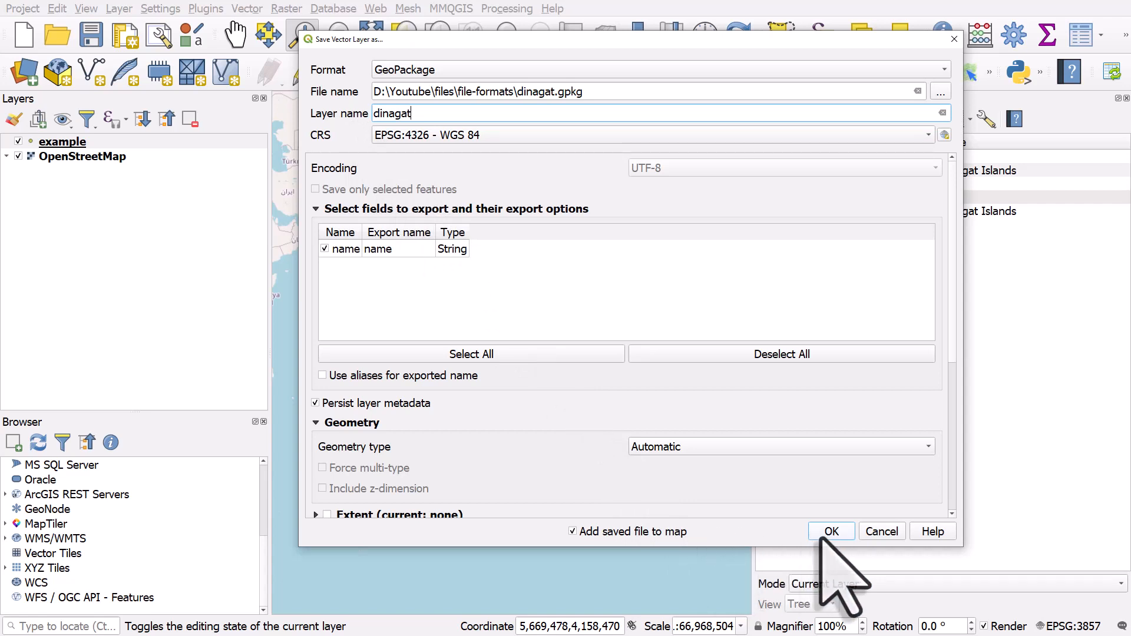
click(830, 531)
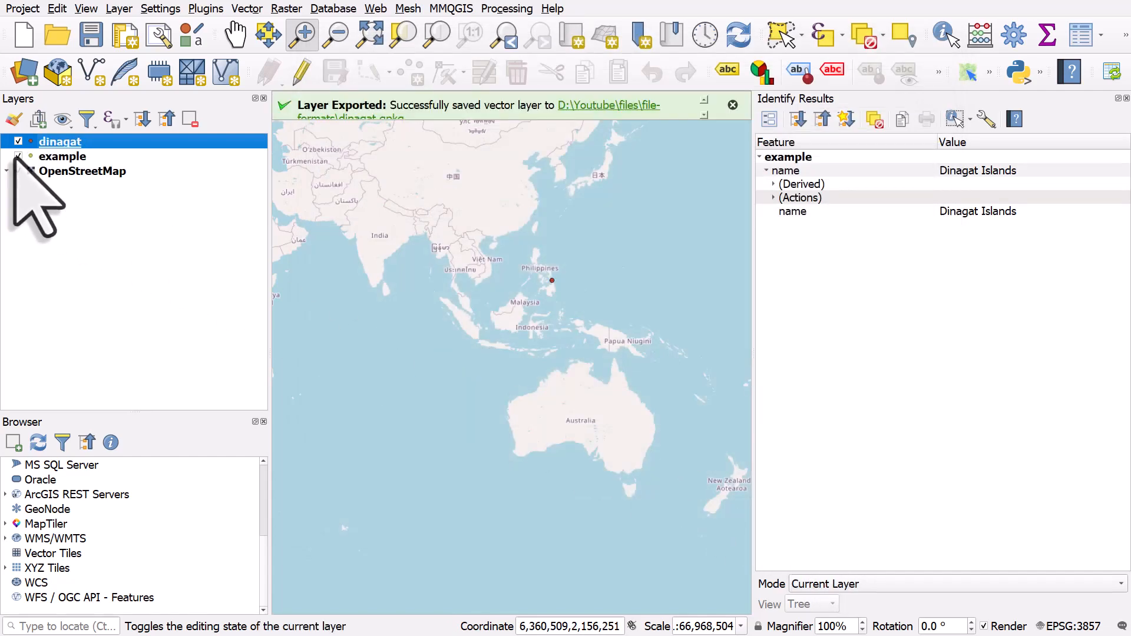
- Export the example layer as ESRI Shapefile dinagat.shp in the same folder
click(62, 156)
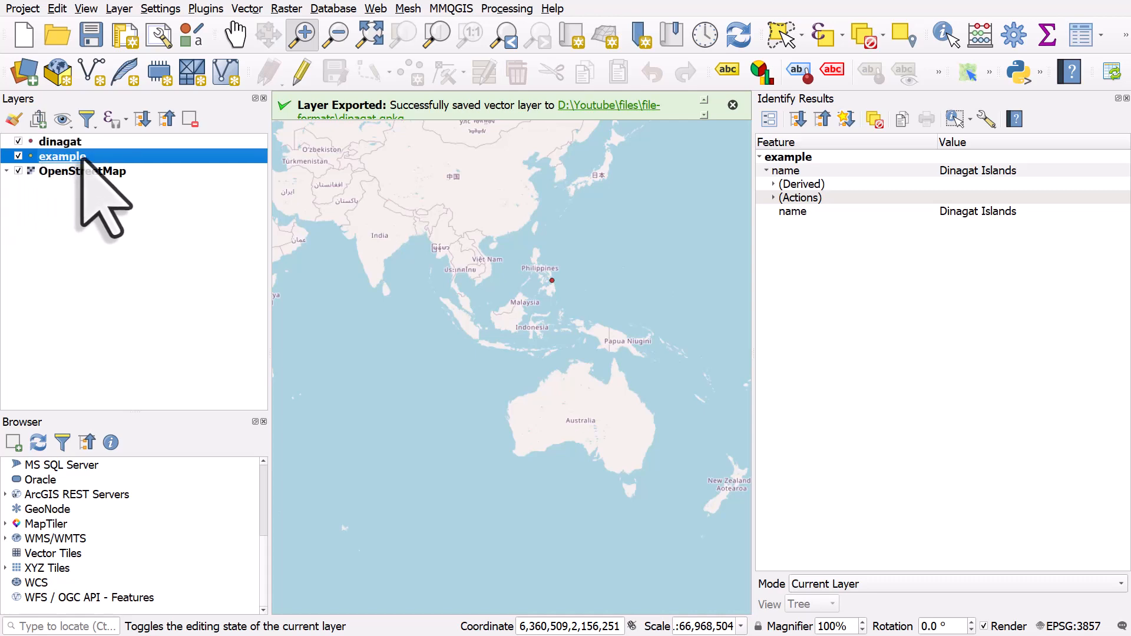
right_click(62, 157)
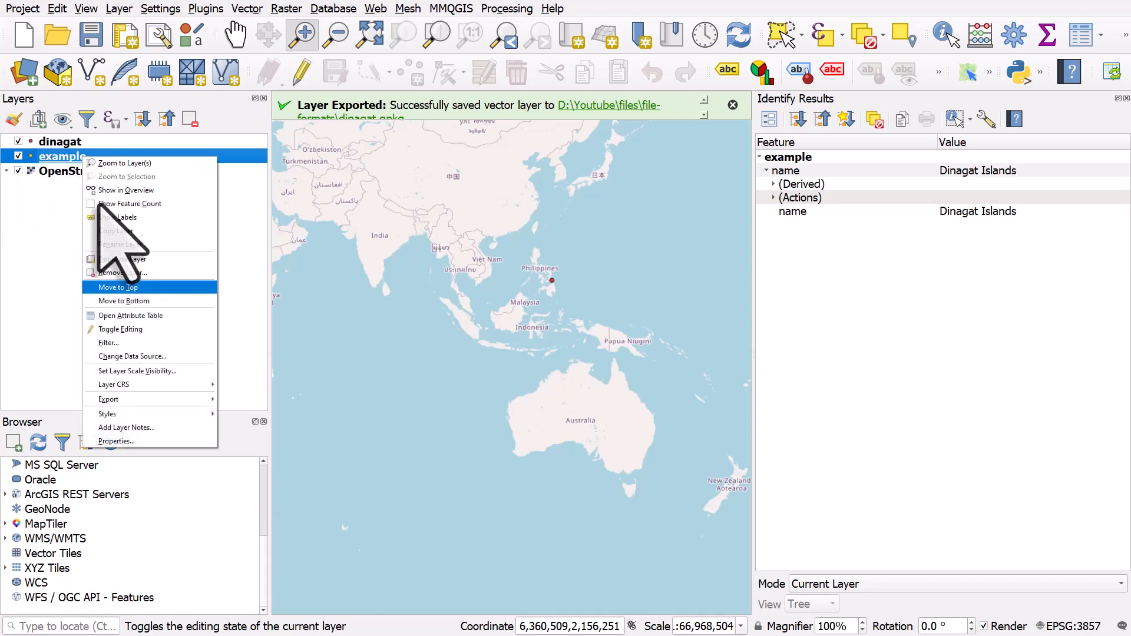
click(108, 399)
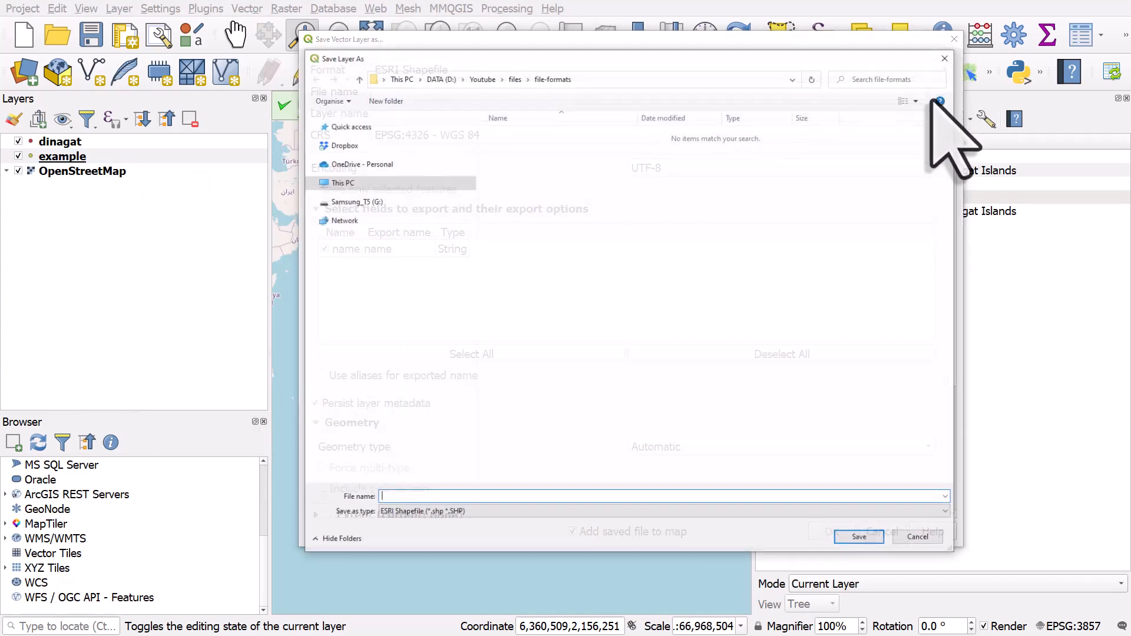
text(dinagat)
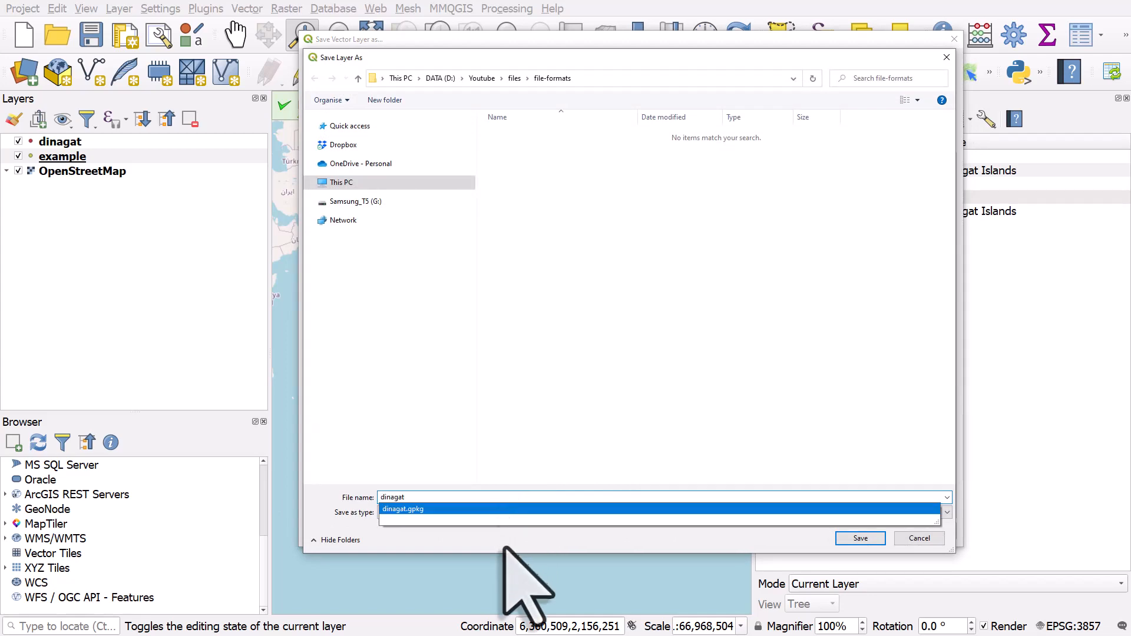
click(858, 538)
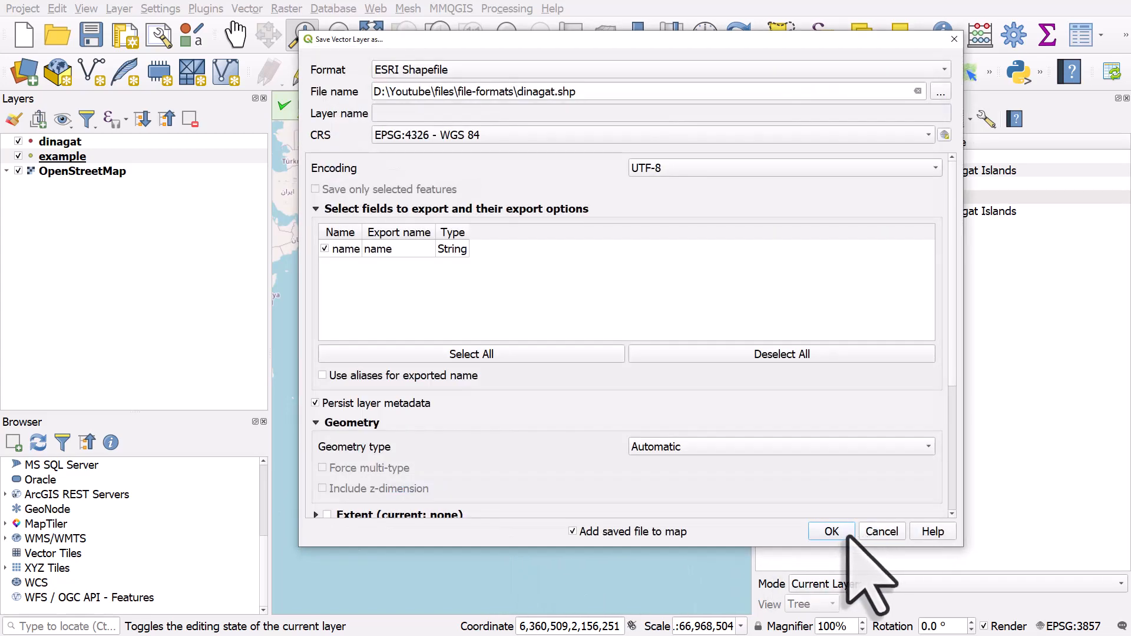
click(831, 531)
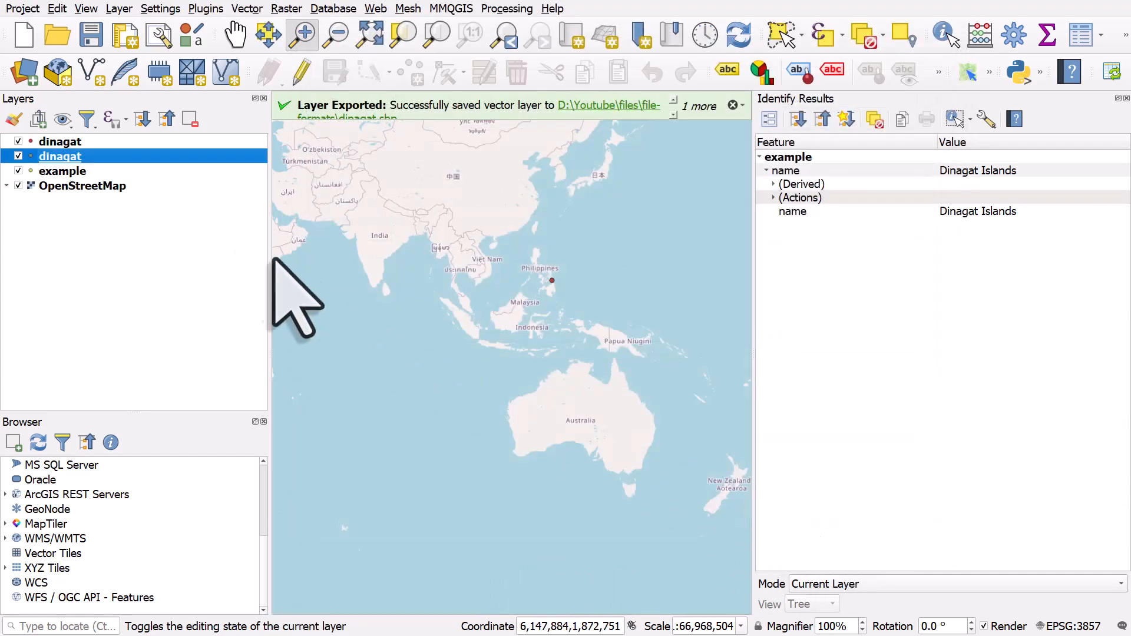
- Hide both dinagat layers so only the example point shows on the map
click(60, 141)
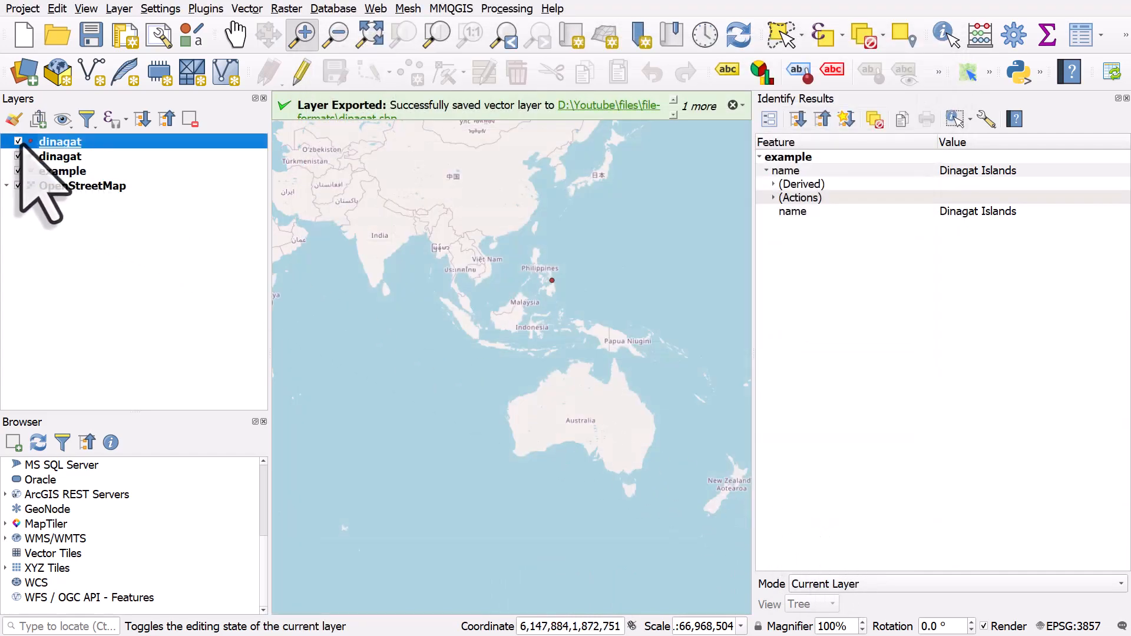
click(17, 141)
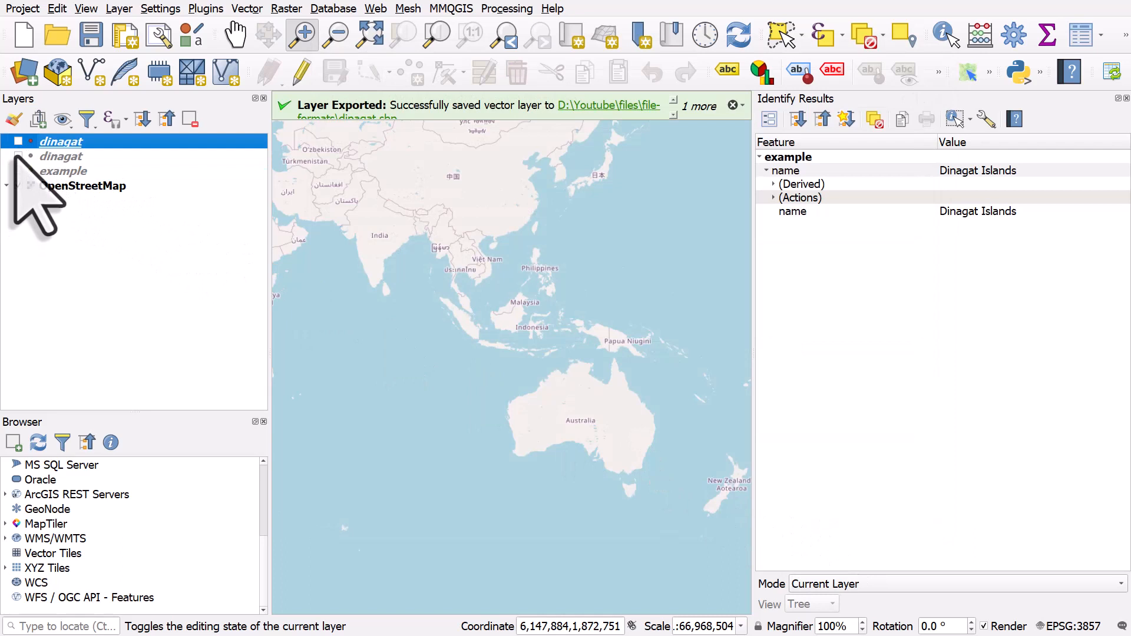
click(18, 171)
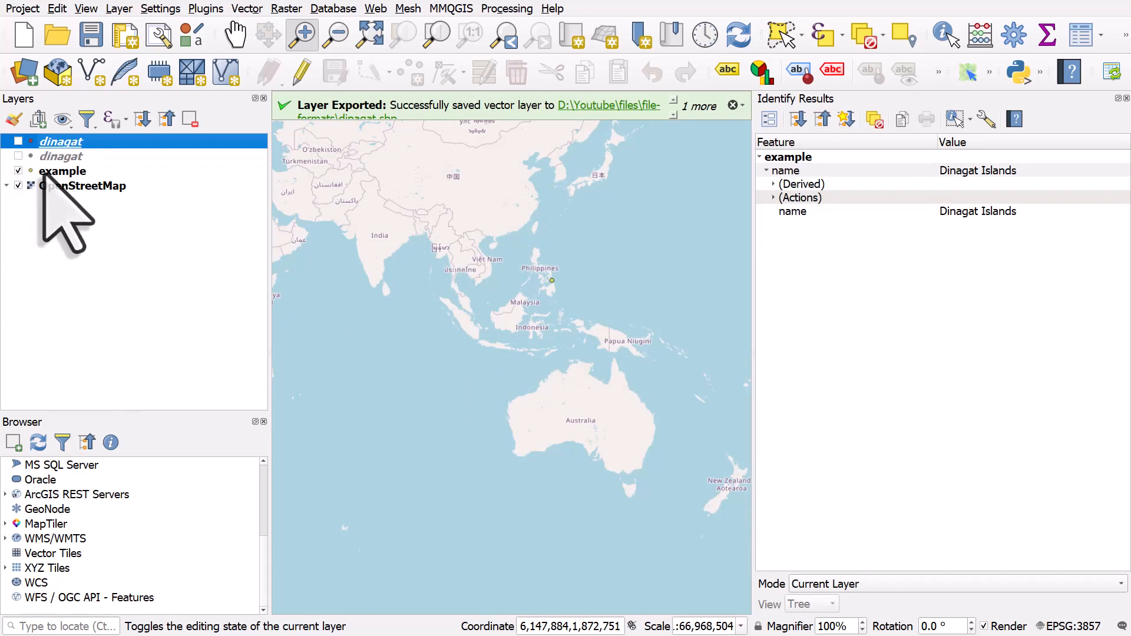
right_click(62, 171)
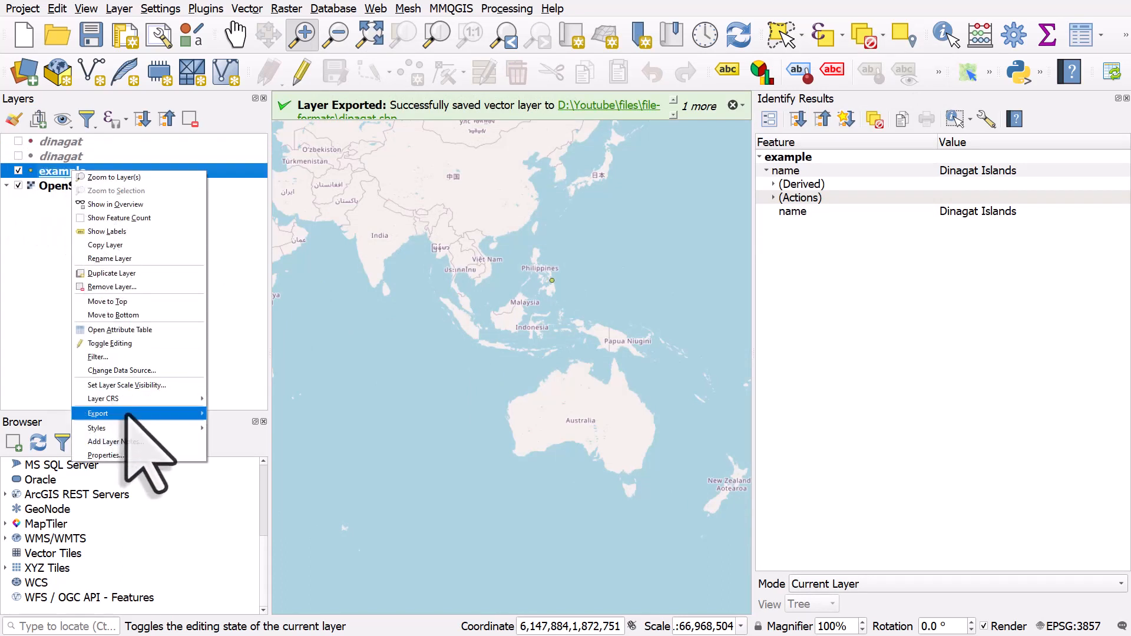
- Choose KML format and set the output file to dinagat.kml in the folder
click(98, 414)
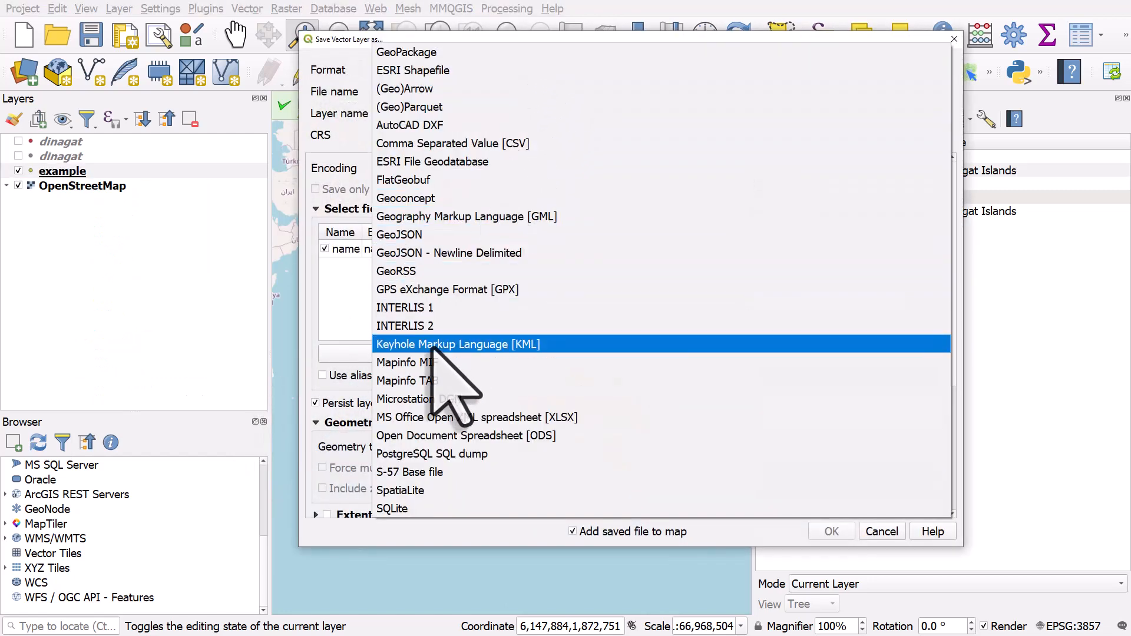
click(457, 344)
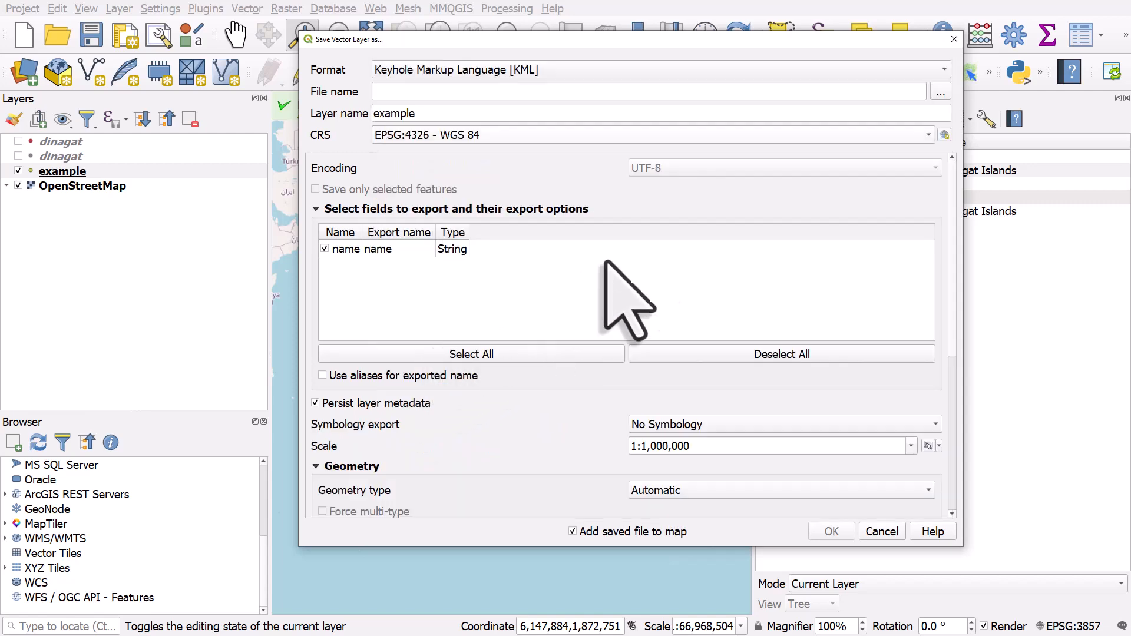
click(939, 91)
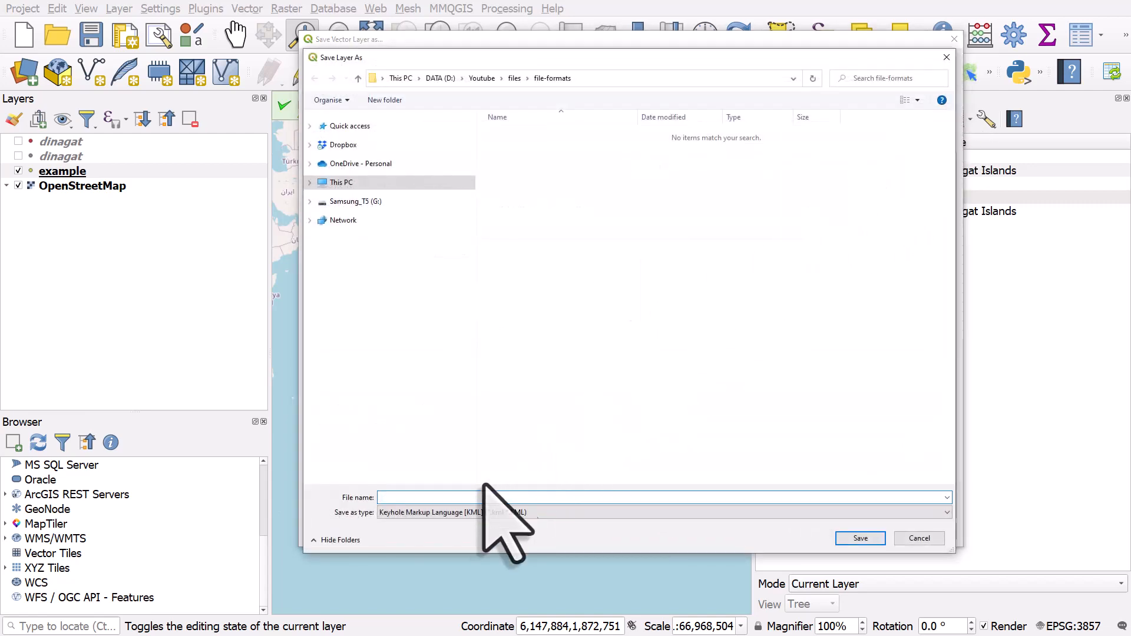
text(dina)
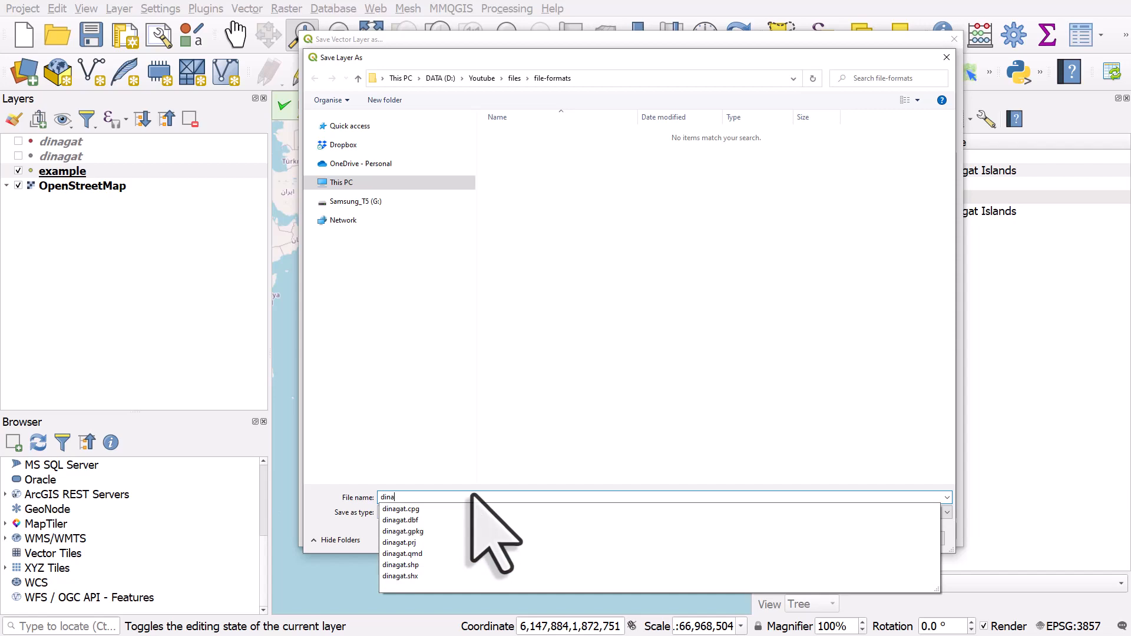
click(401, 519)
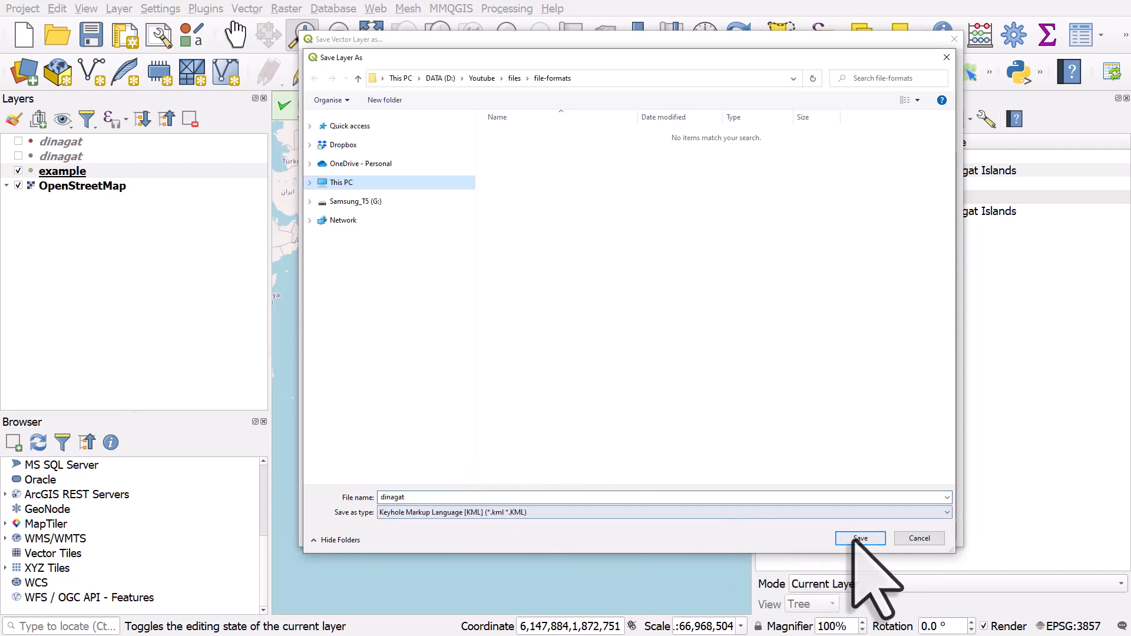
click(859, 538)
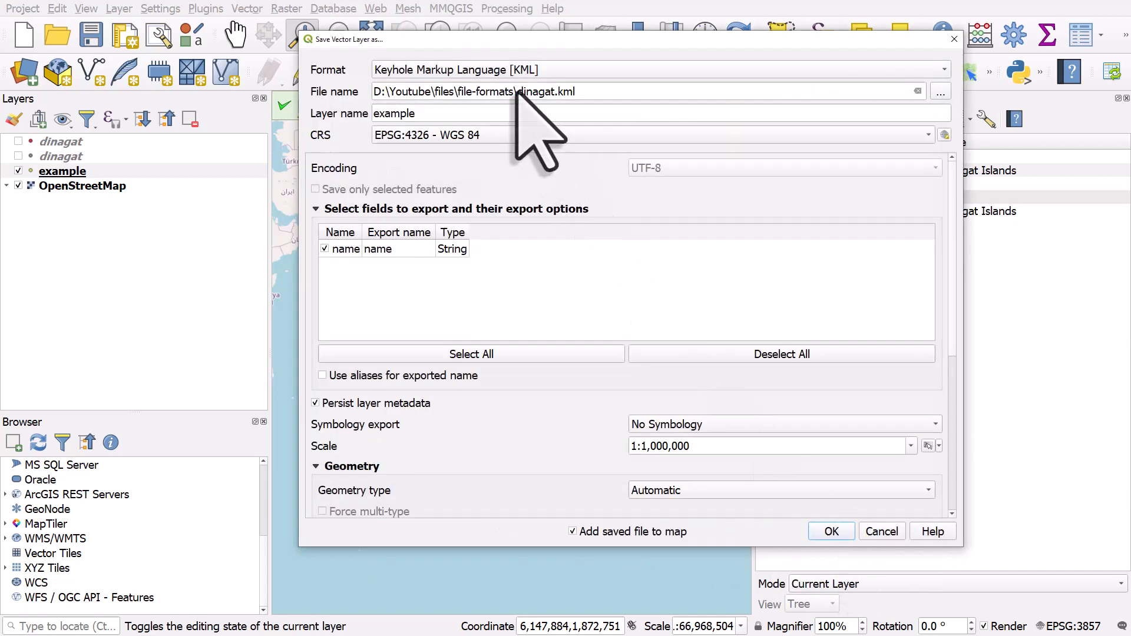
- Set the layer name to dinagat, run the export and add the dinagat KML layer to the map
double_click(534, 90)
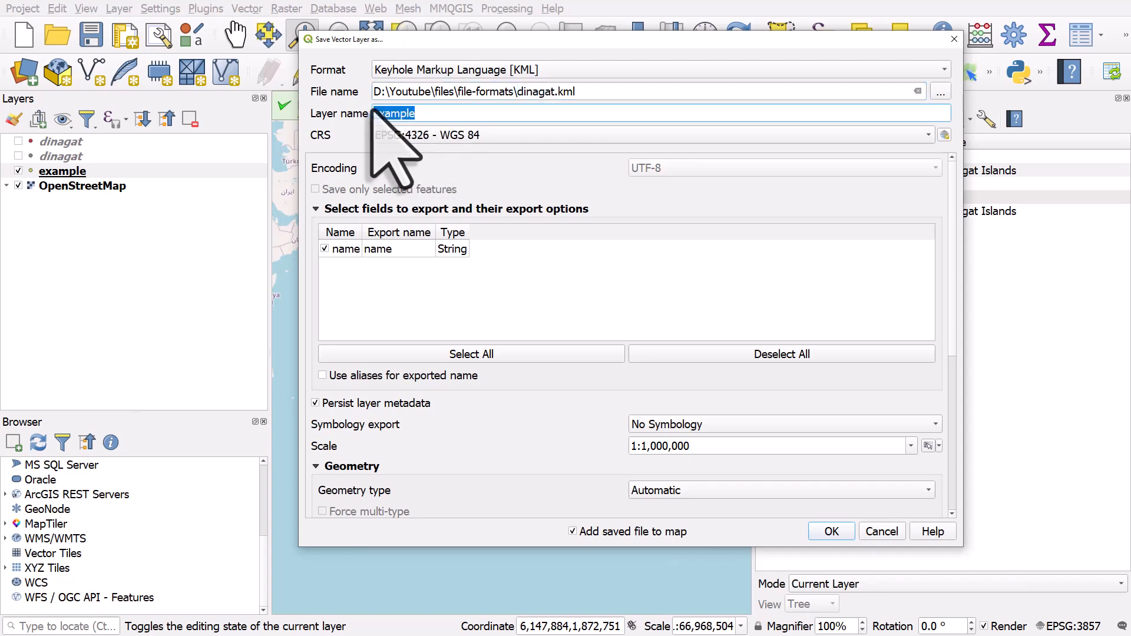
text(dinagat)
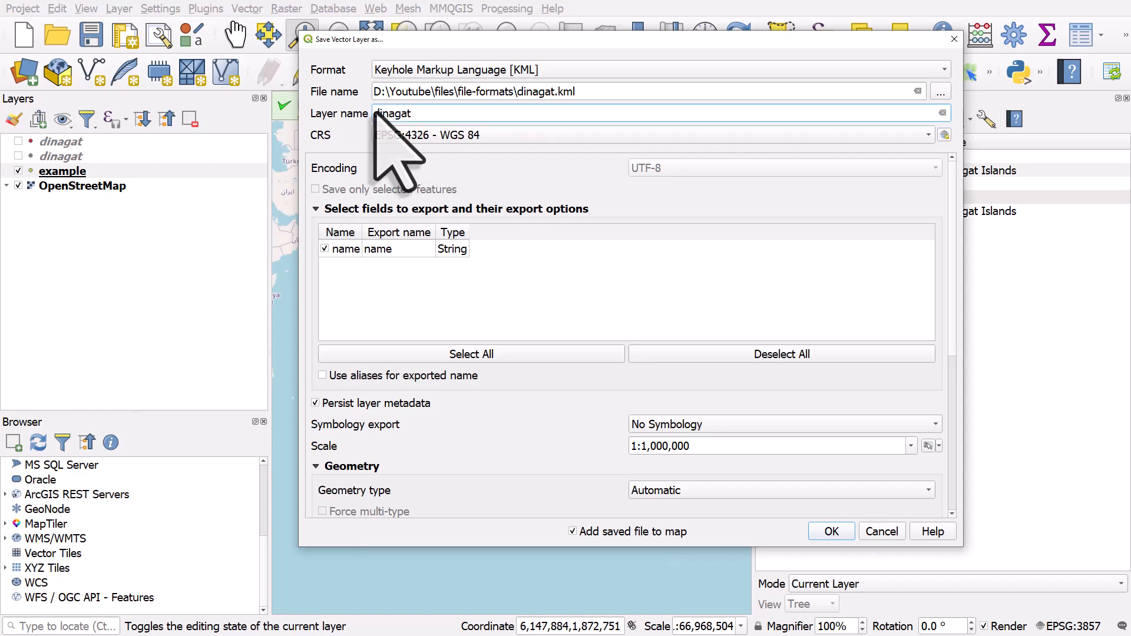
click(830, 531)
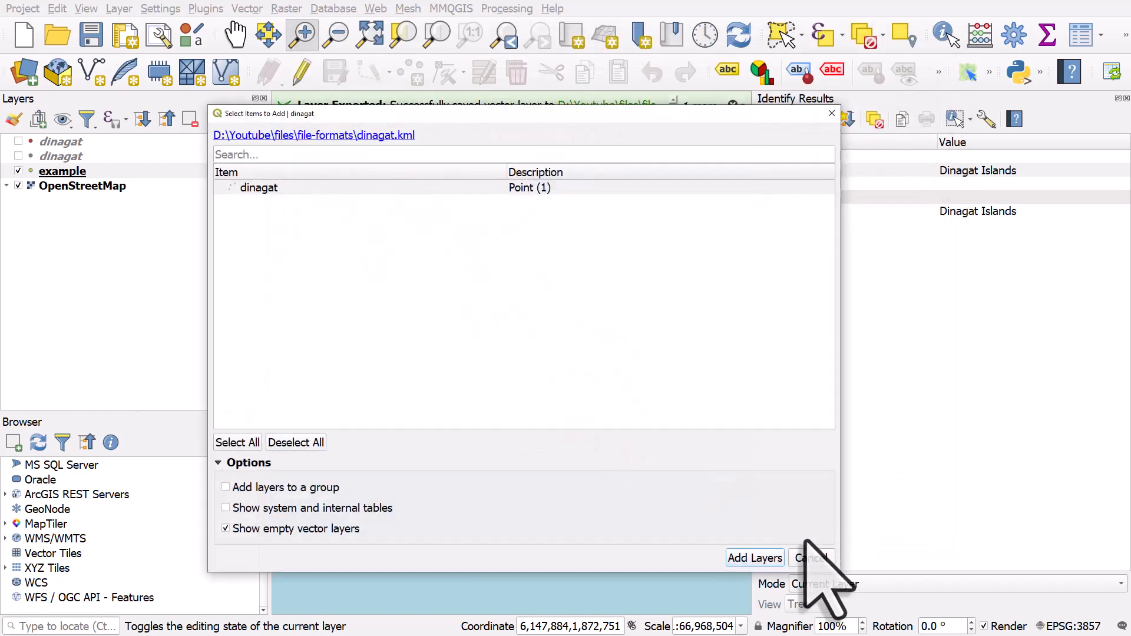
click(754, 557)
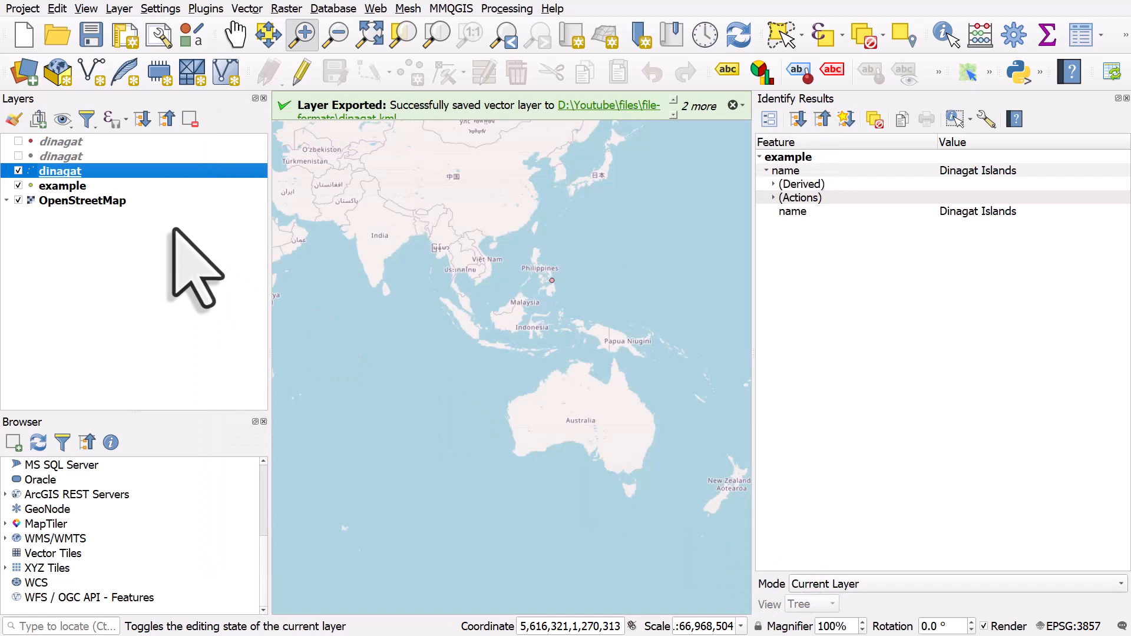
- Hide the dinagat KML layer and select the example layer, leaving only its point visible
click(16, 185)
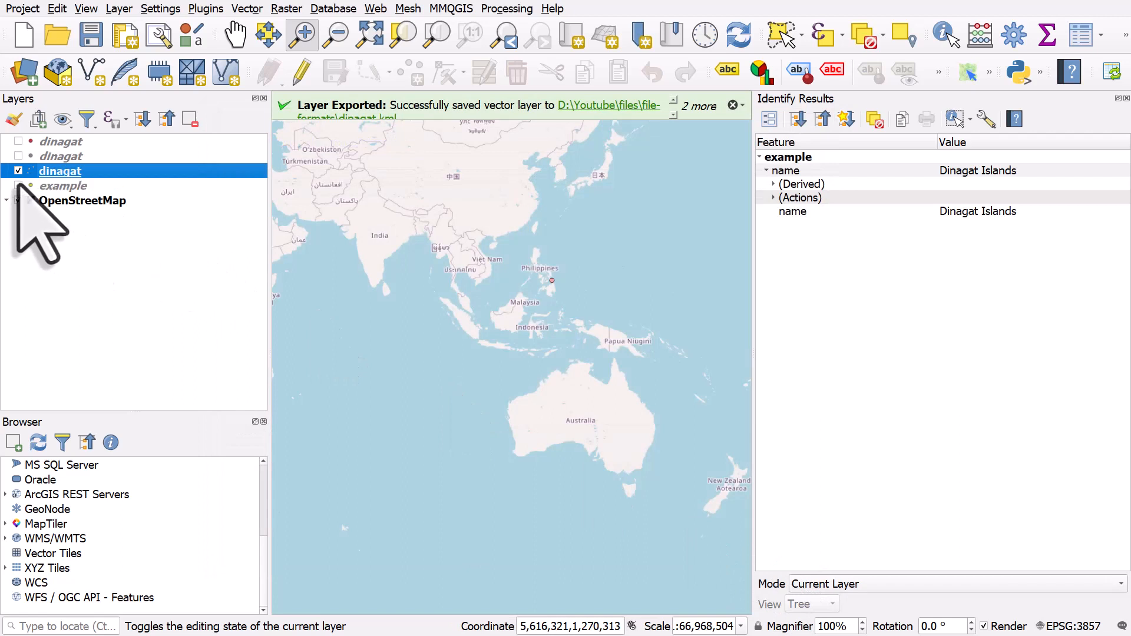
click(18, 171)
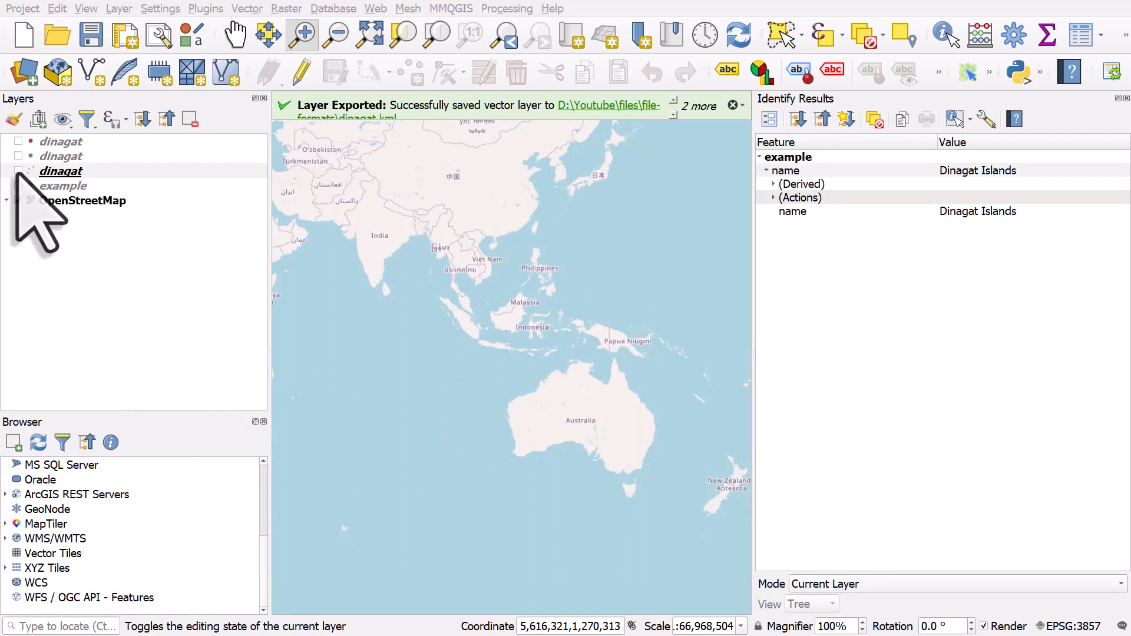
click(60, 171)
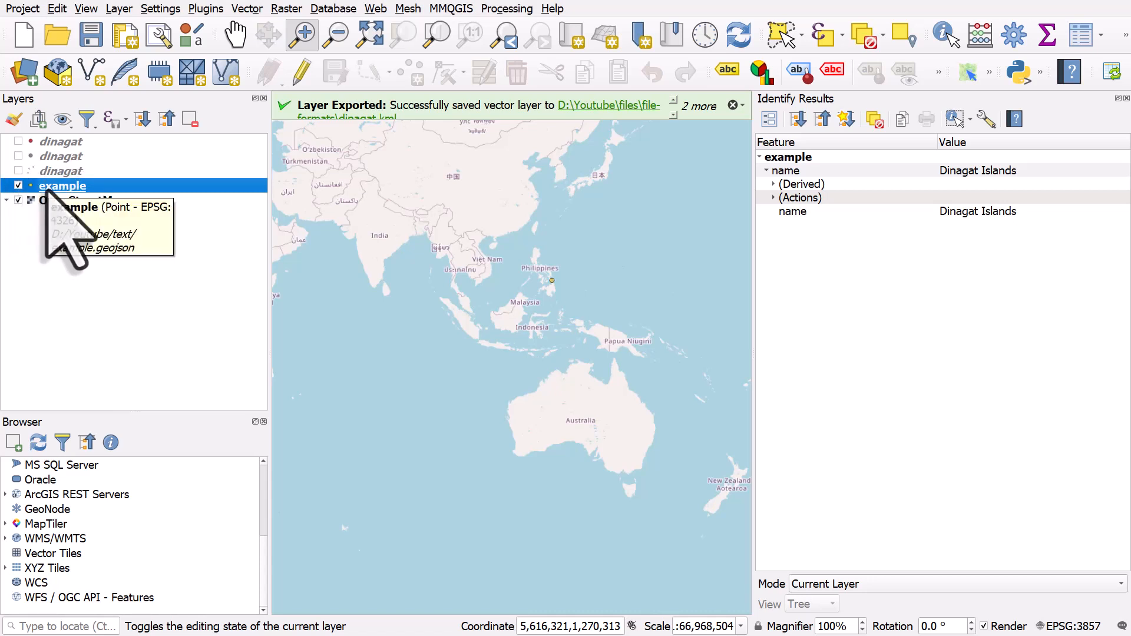
right_click(63, 184)
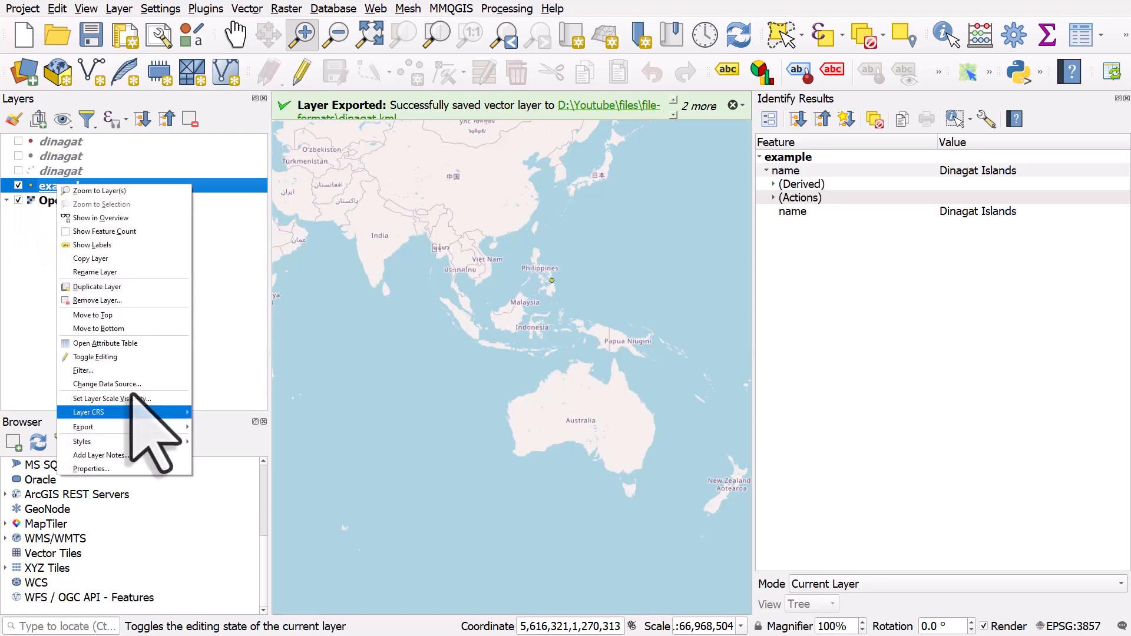
- Start a Save Features As export in Mapinfo MIF format, named dinagat in the file-formats folder
click(82, 427)
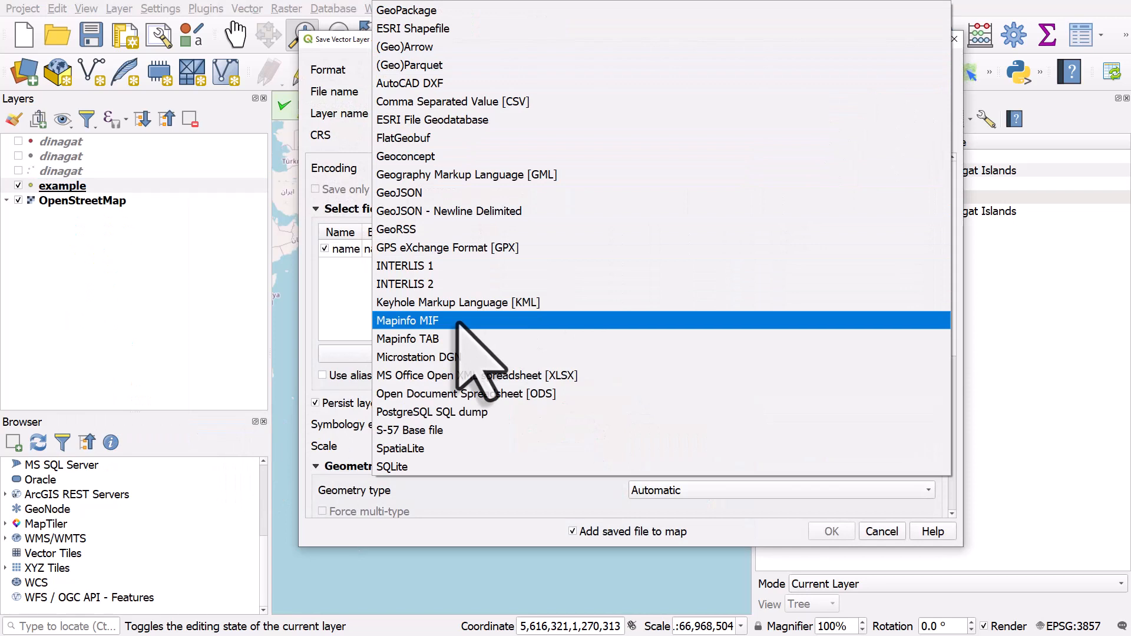
click(407, 320)
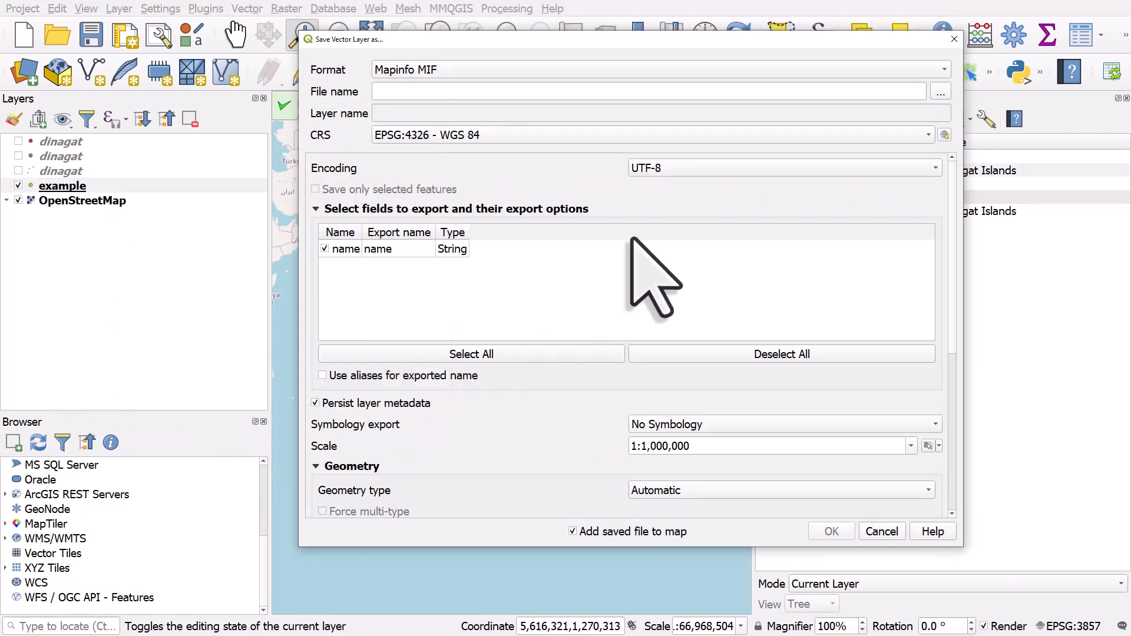
click(940, 91)
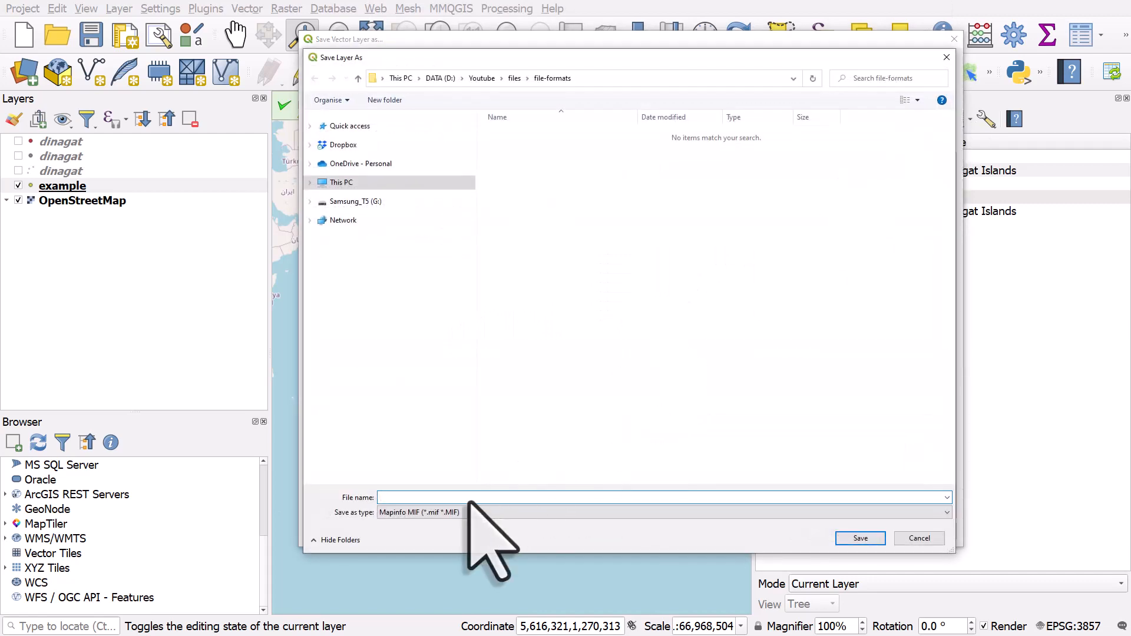
text(dinagat)
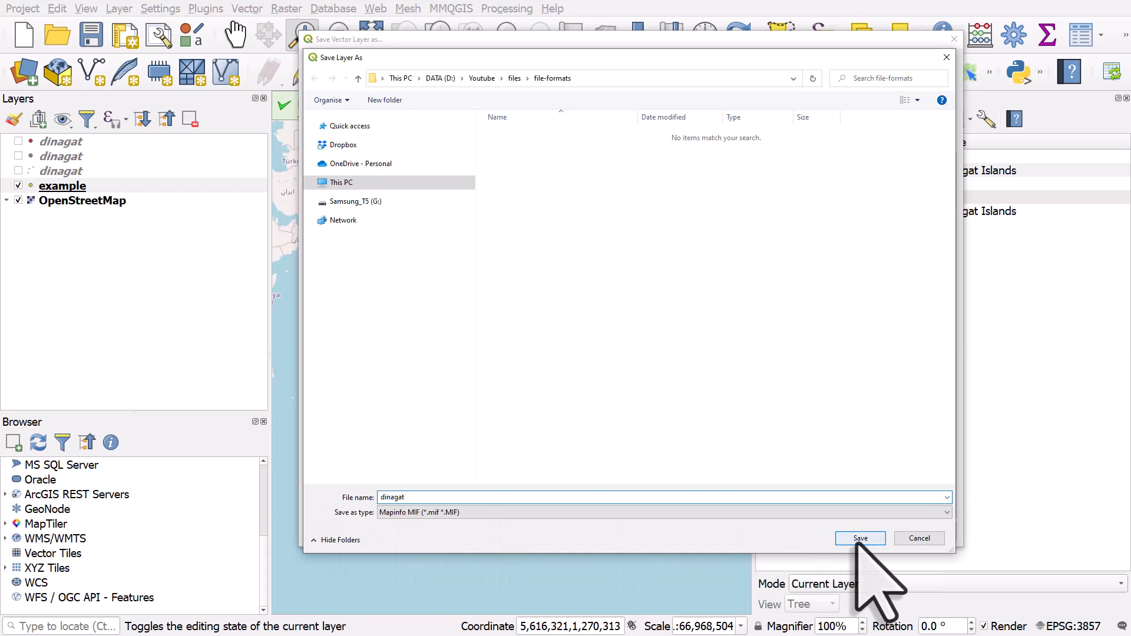
click(858, 538)
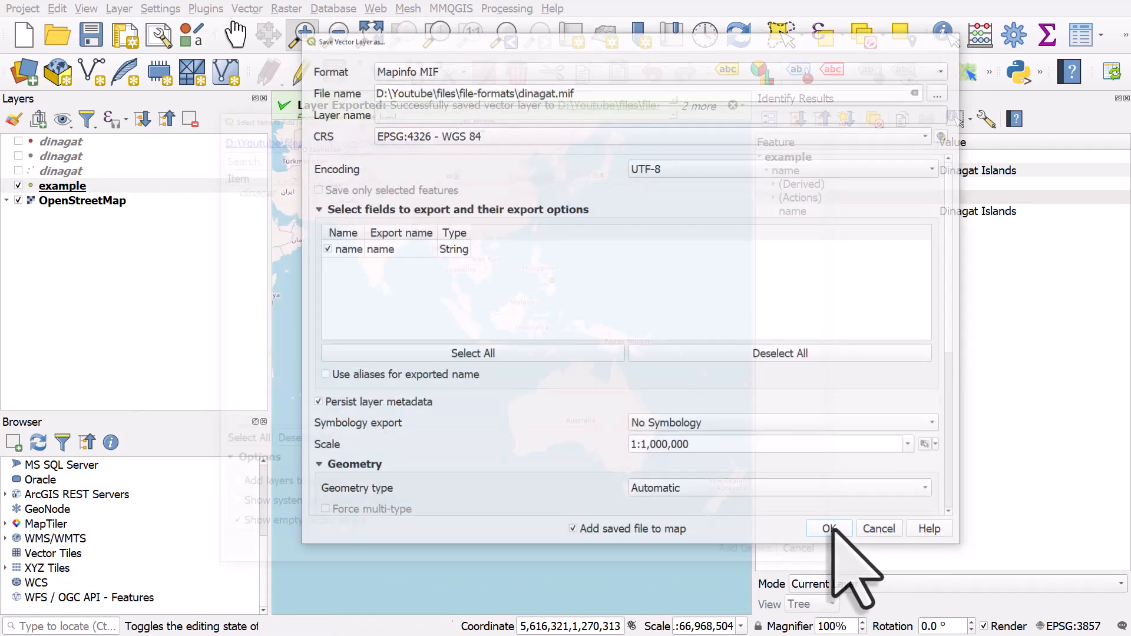
- Run the MIF export and add the resulting dinagat layer to the map
click(828, 528)
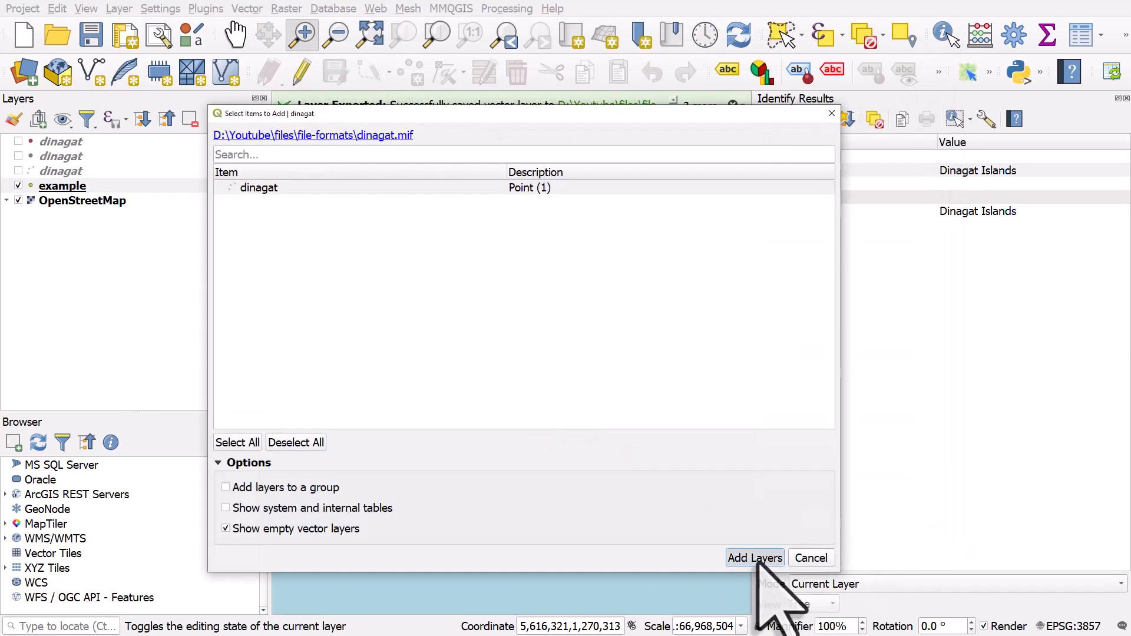
click(753, 557)
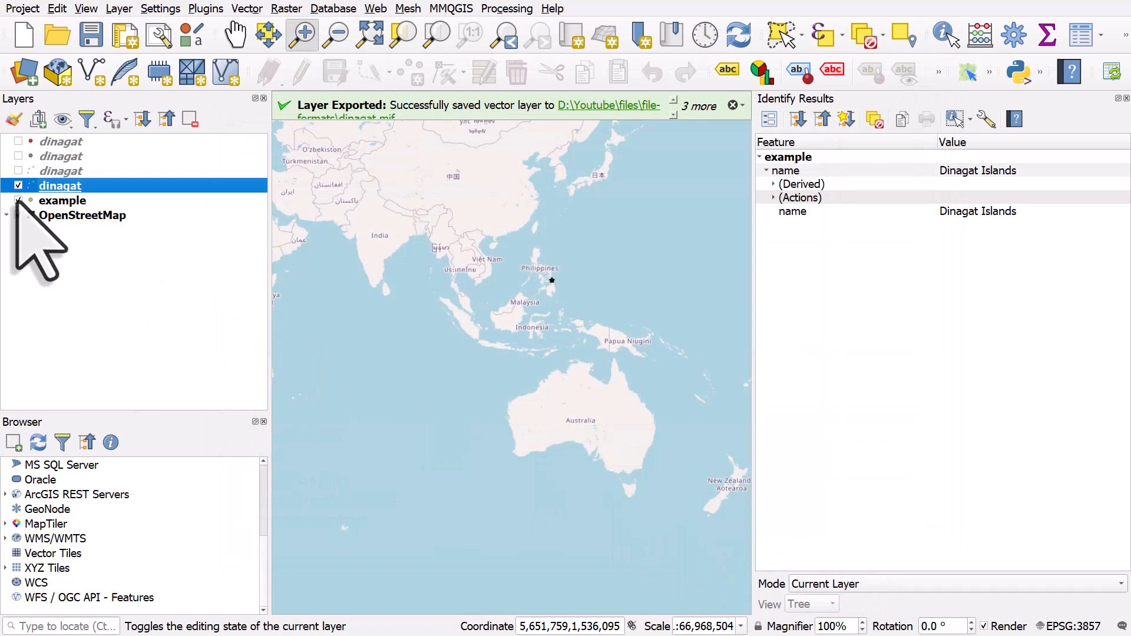
- Hide the example layer and identify the exported point, confirming its name reads Dinagat Islands
click(17, 185)
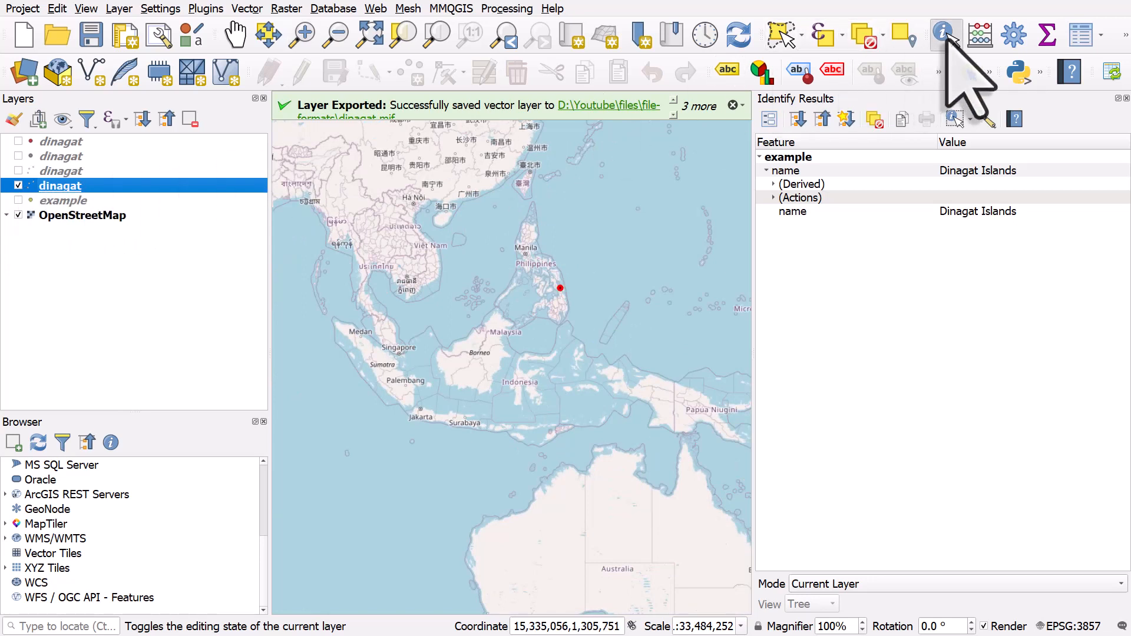
click(558, 289)
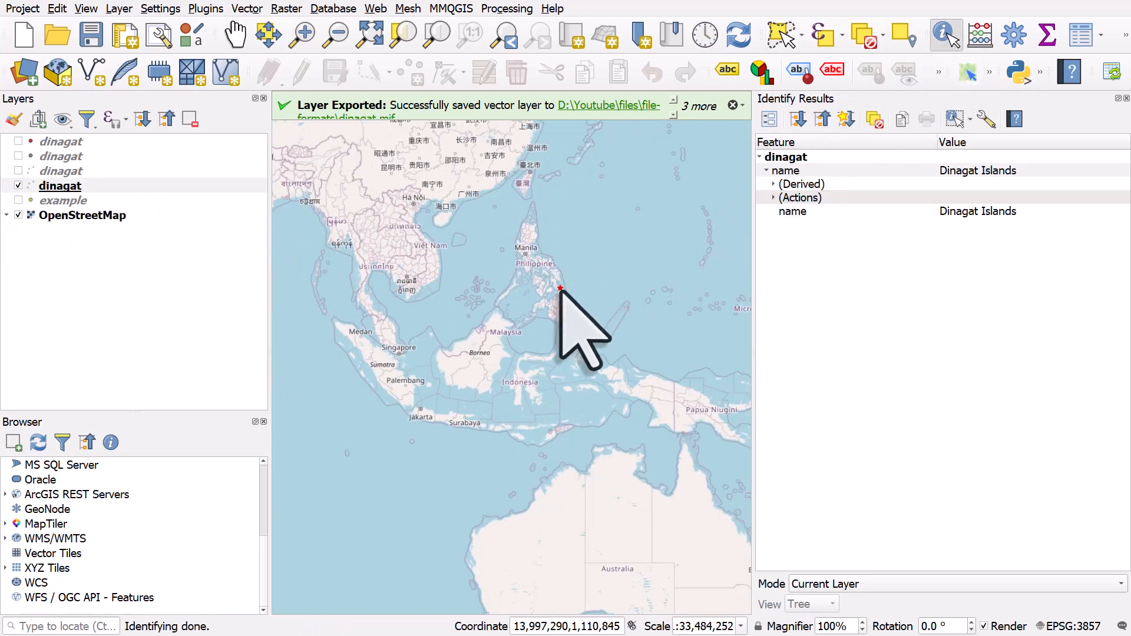
mouse_move(851, 201)
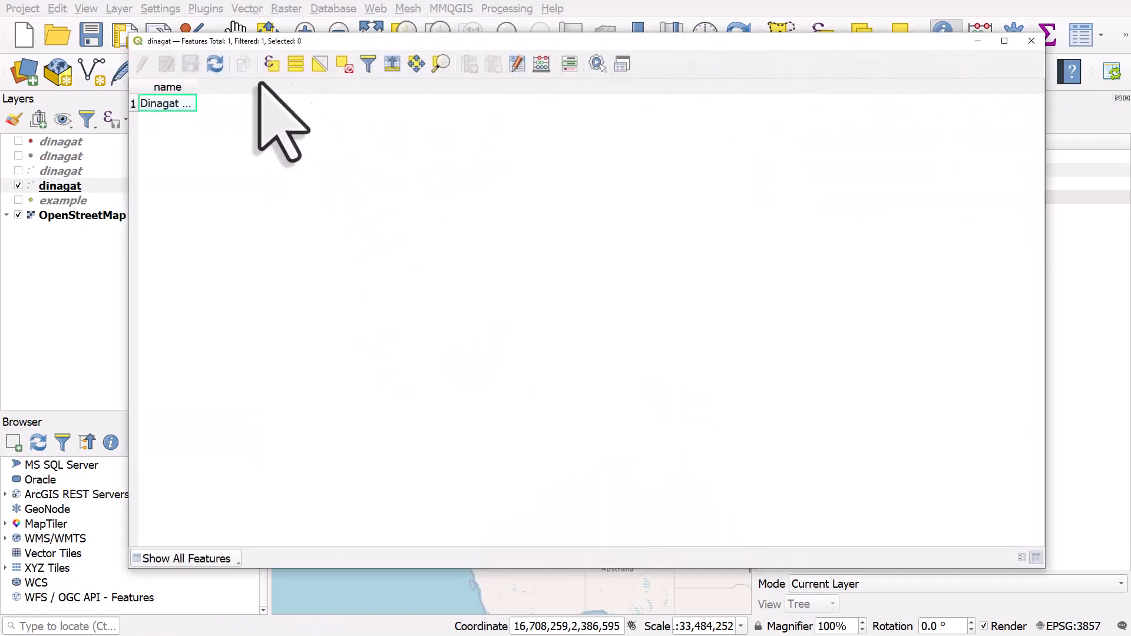
double_click(167, 104)
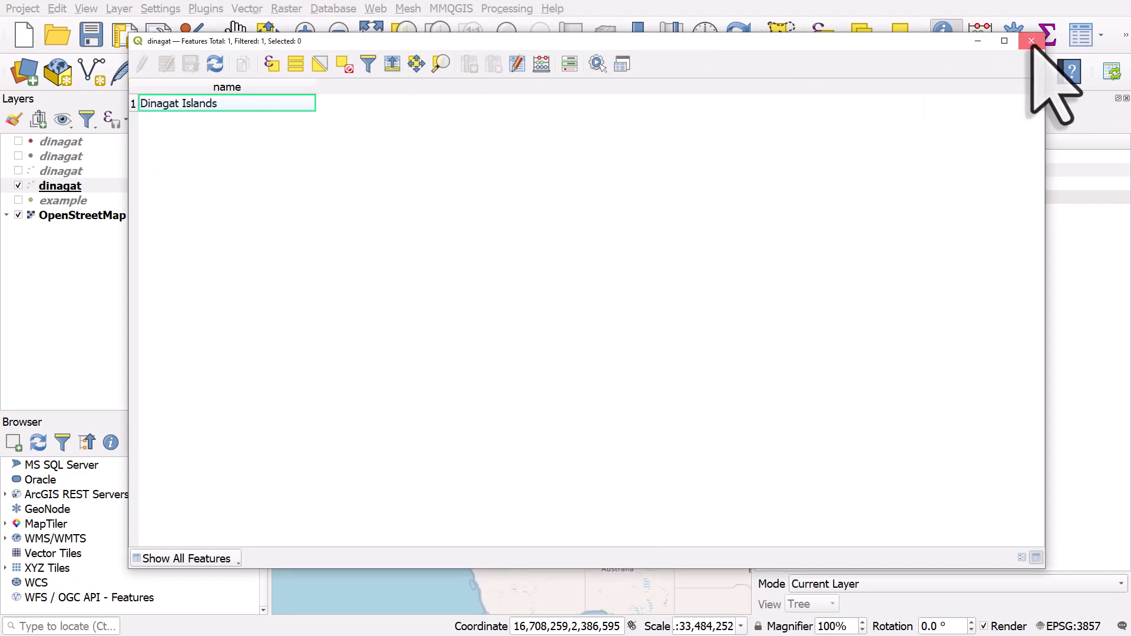
click(1031, 40)
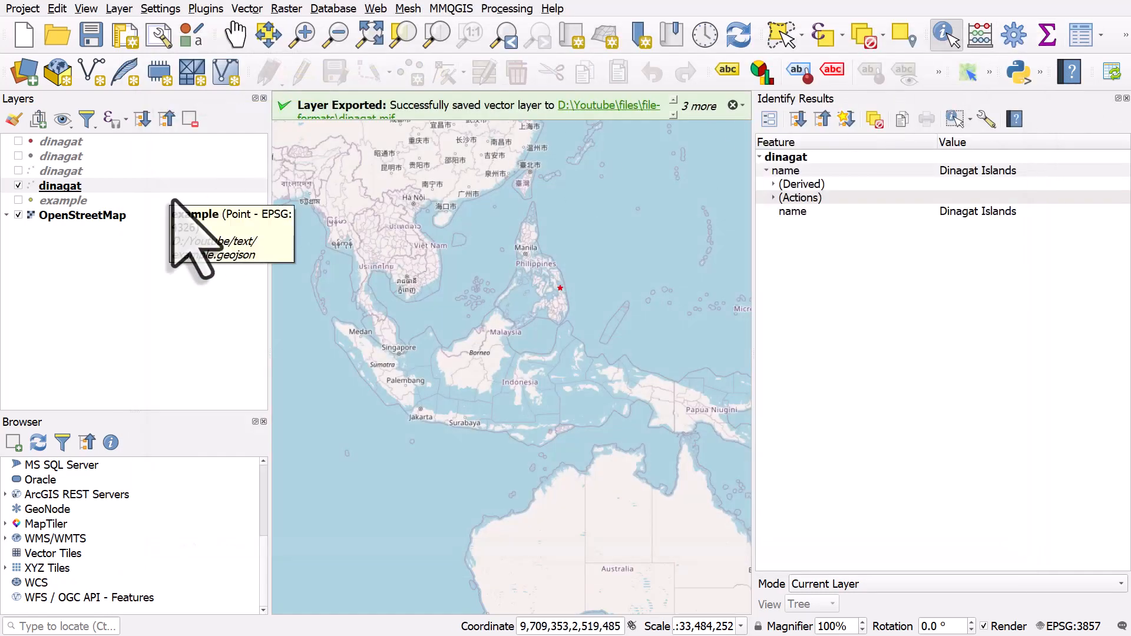
mouse_move(732, 155)
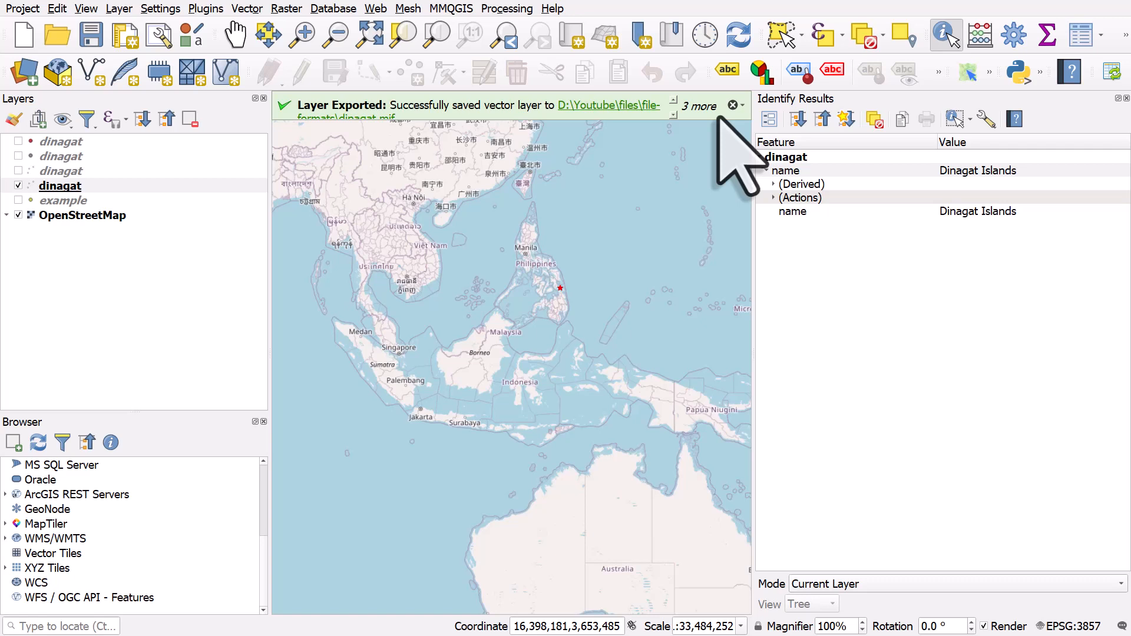
mouse_move(598, 143)
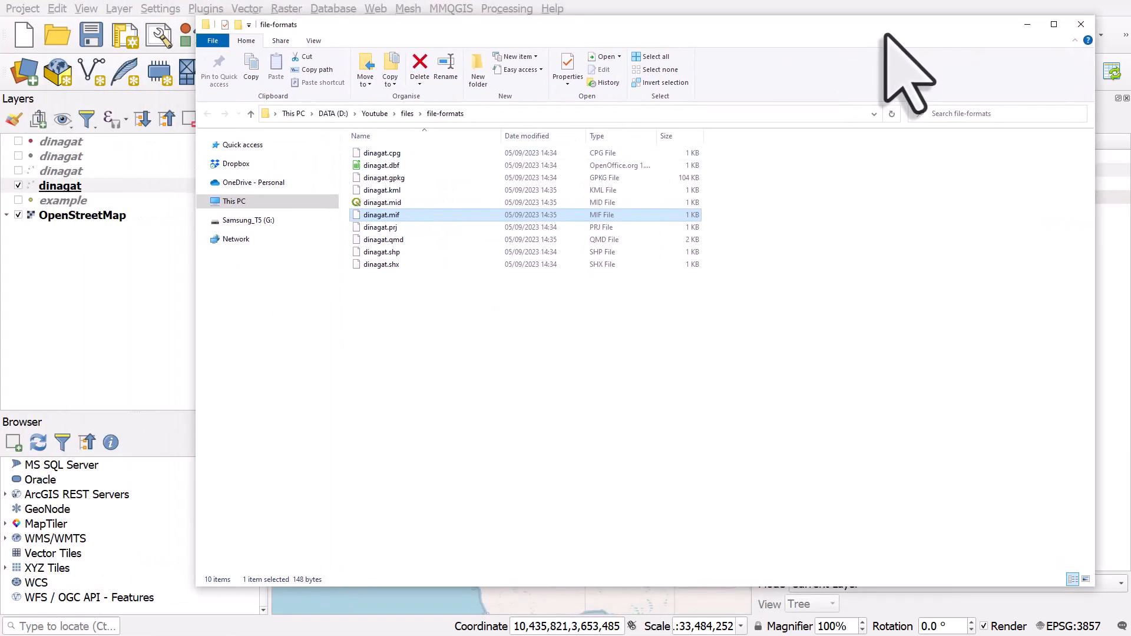
mouse_move(423, 339)
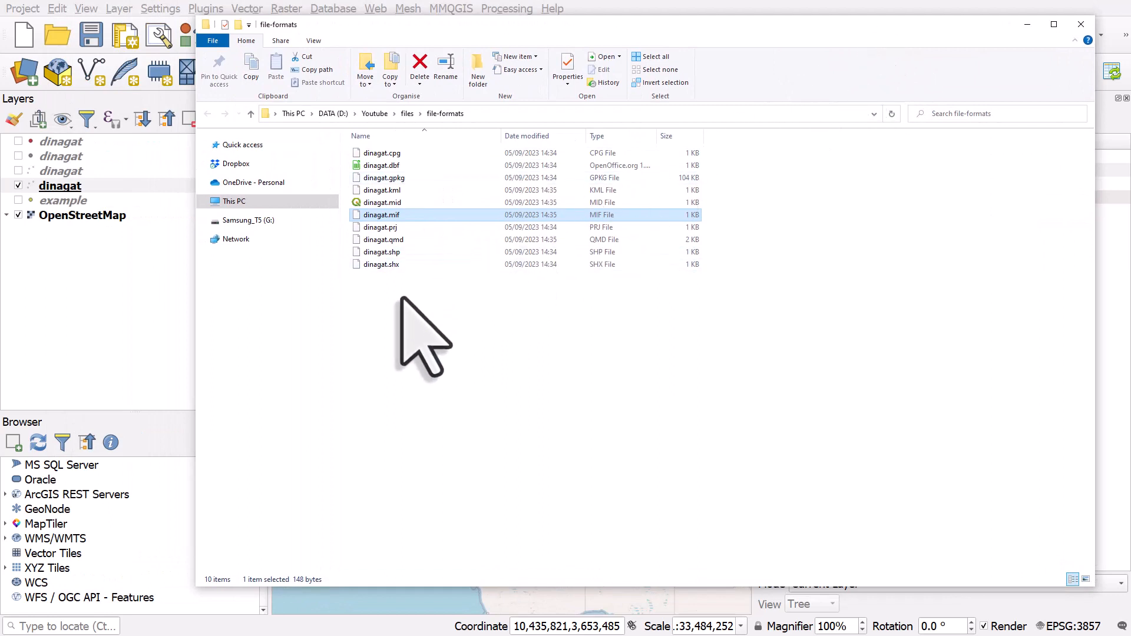
mouse_move(505, 302)
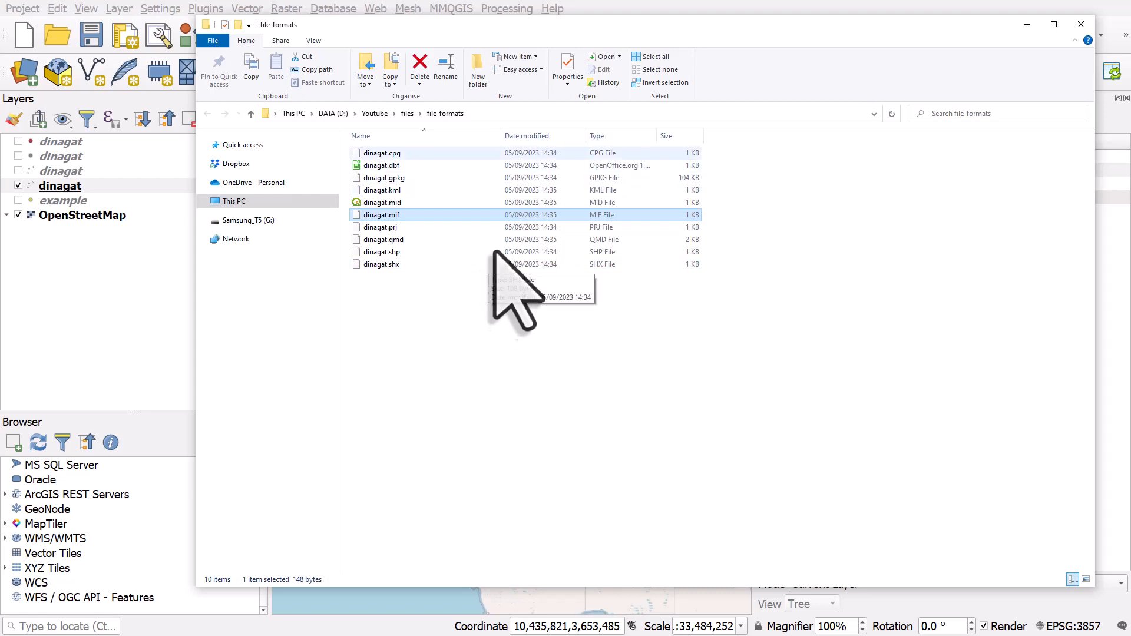
- Sort the folder newest first and pick out the GeoPackage and the Shapefile's component files
click(526, 135)
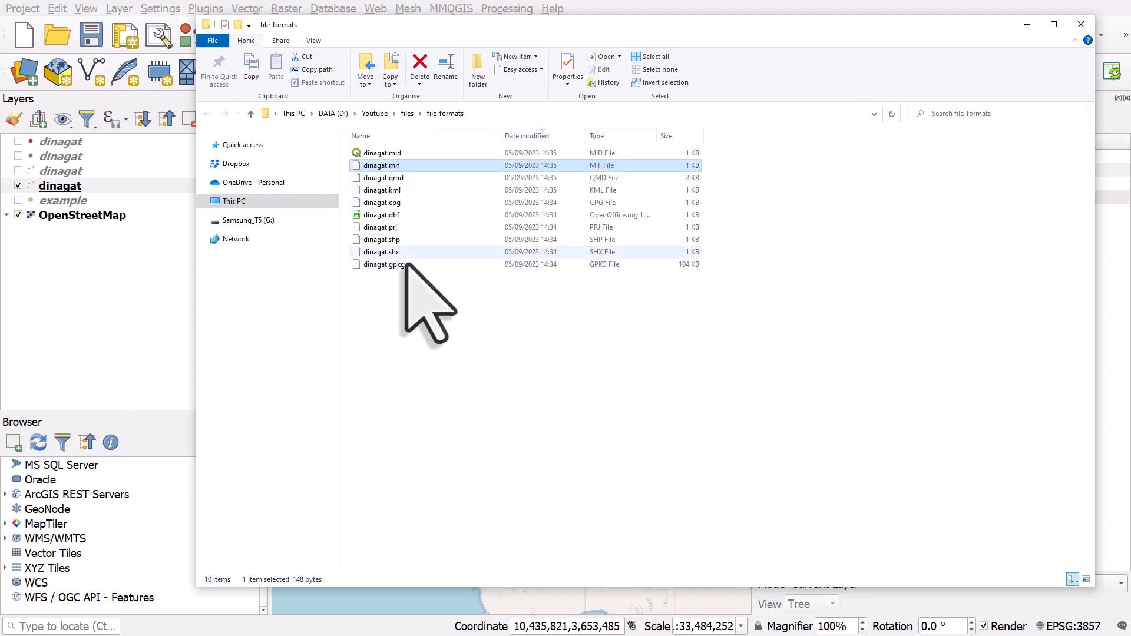
click(384, 264)
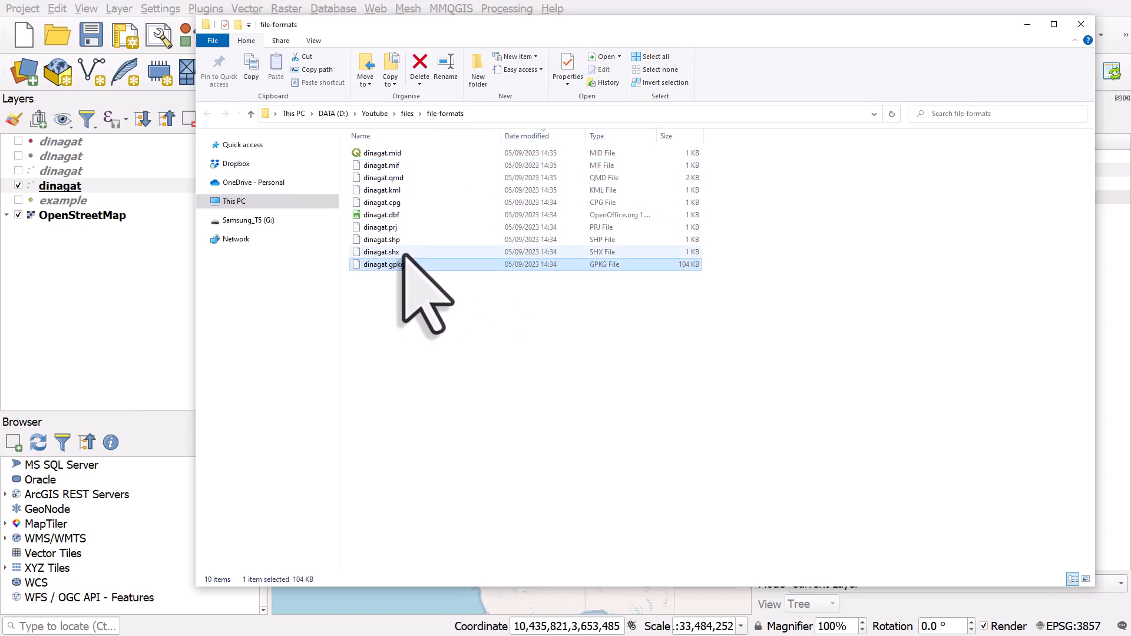
click(380, 214)
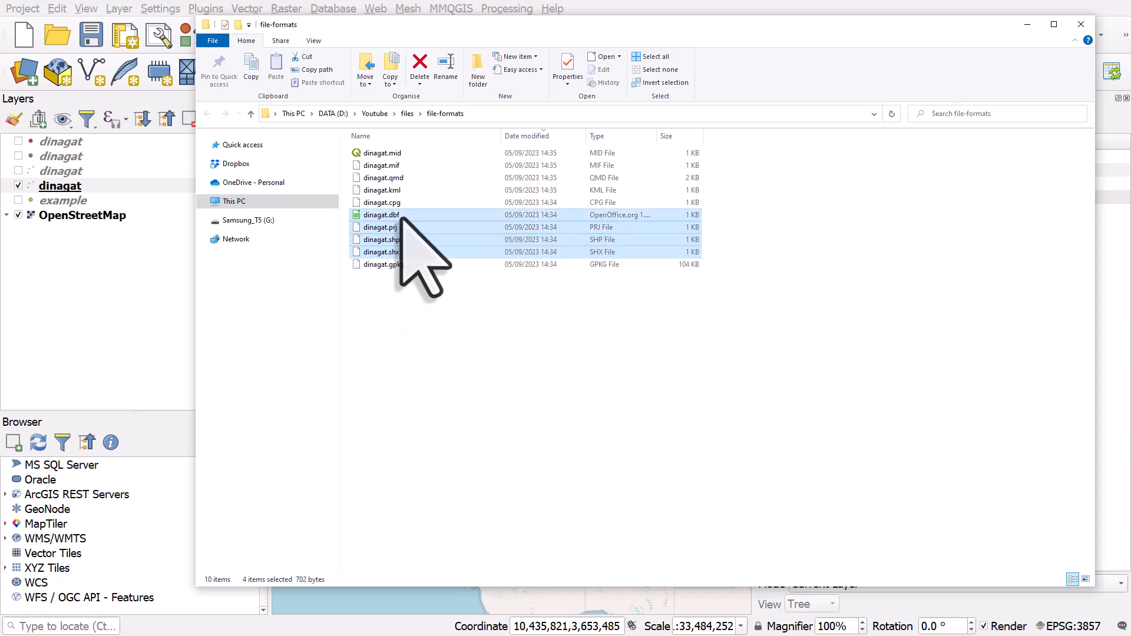
mouse_move(432, 282)
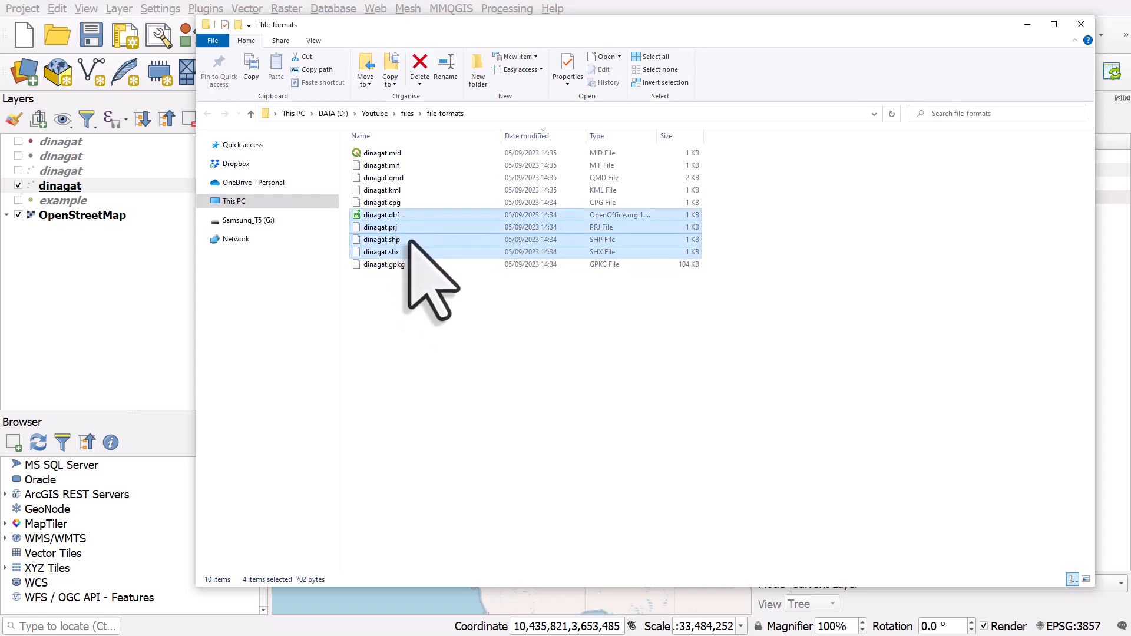
click(380, 202)
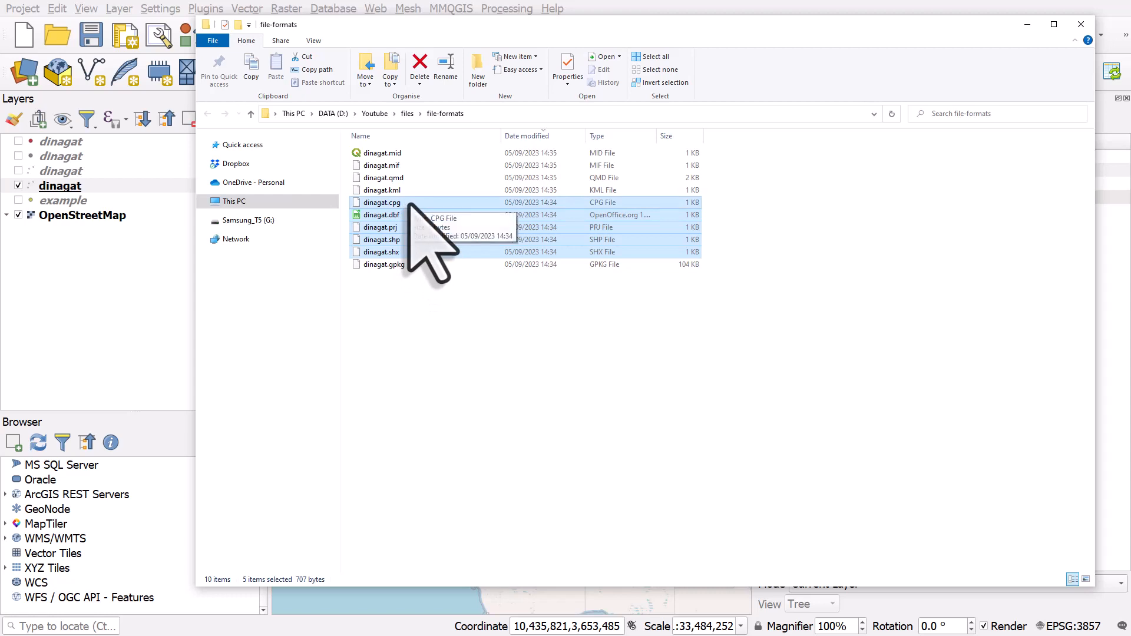
- Pick out the KML file, its qmd metadata file and the Mapinfo MIF file
click(382, 190)
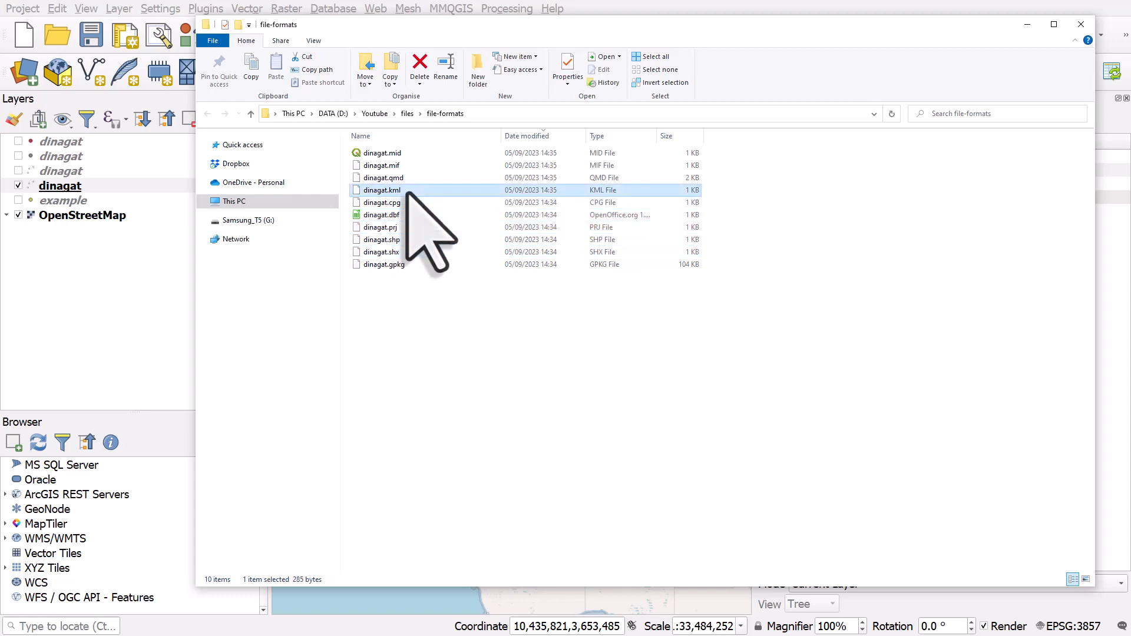
click(382, 177)
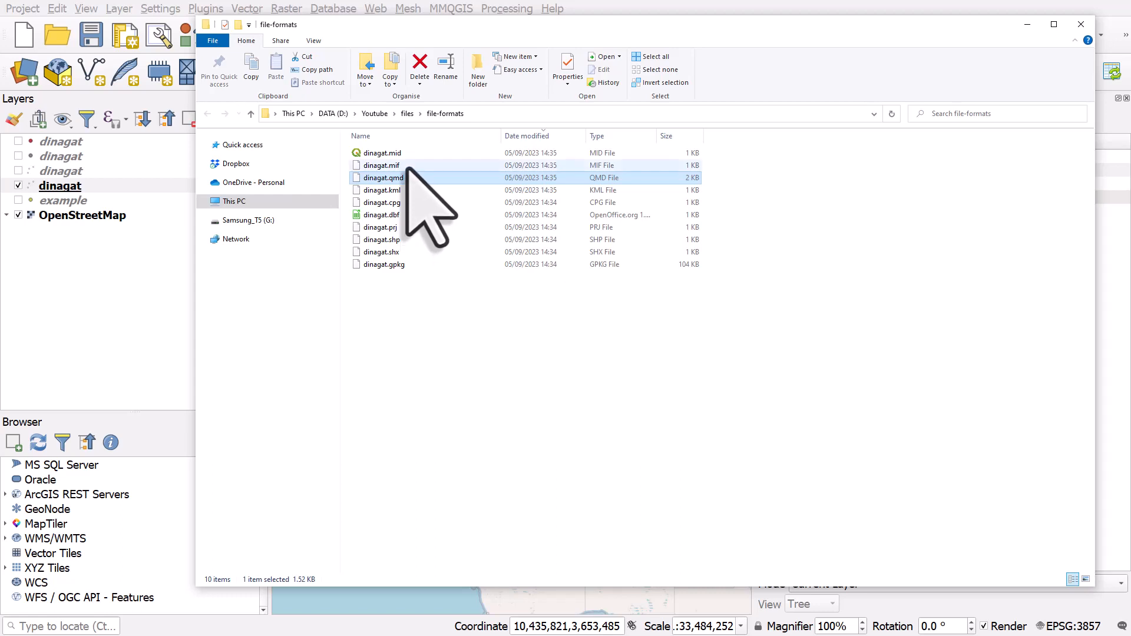
click(380, 164)
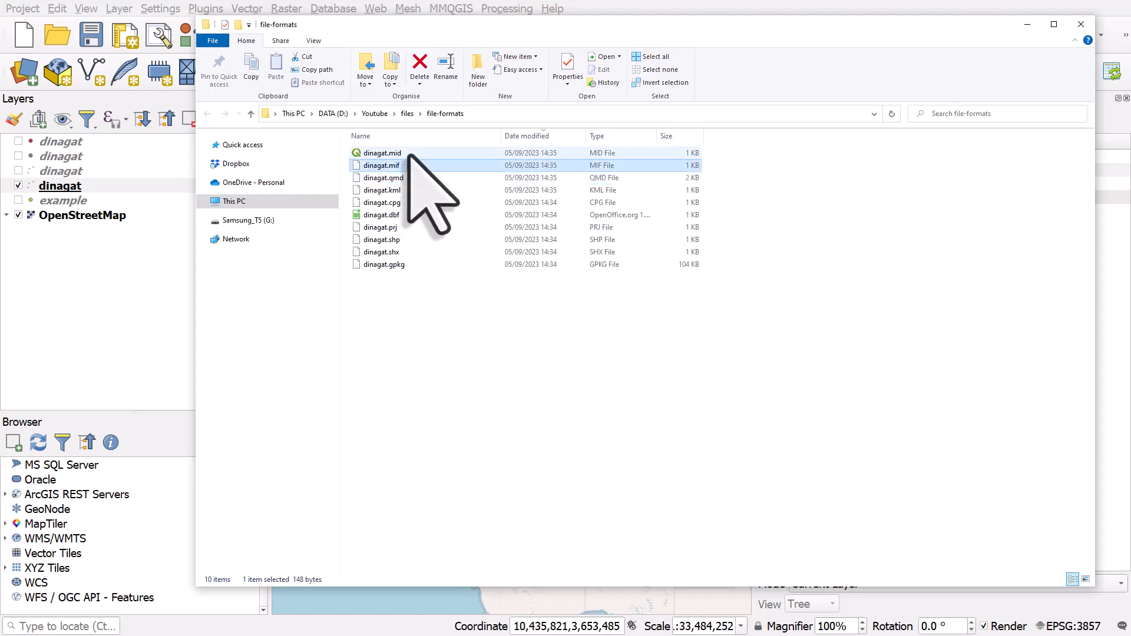
mouse_move(432, 209)
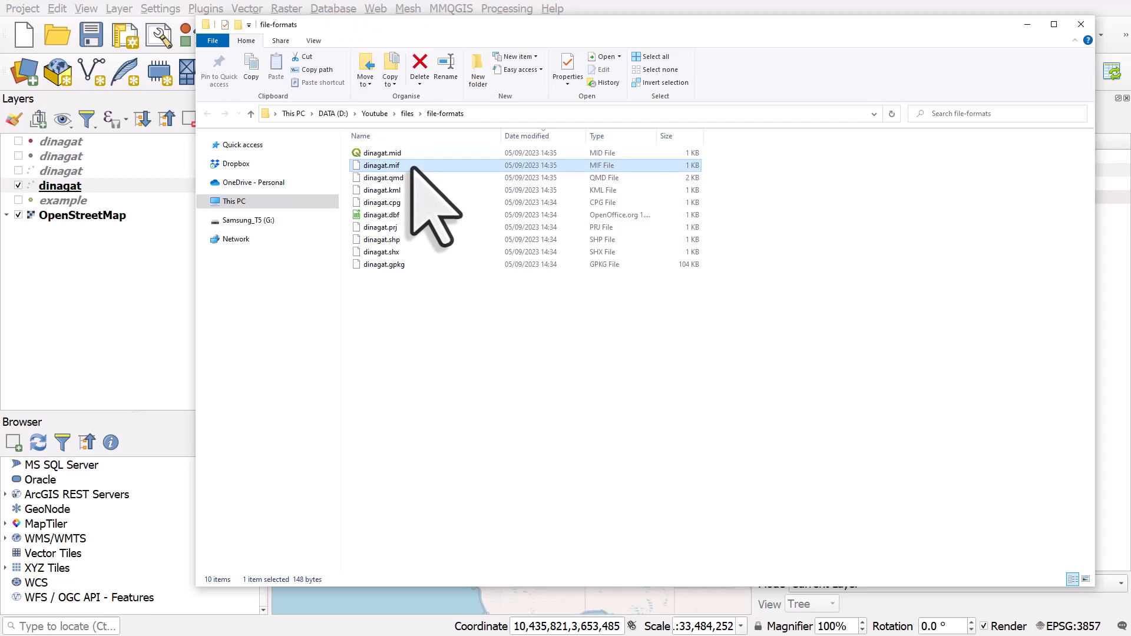
mouse_move(920, 68)
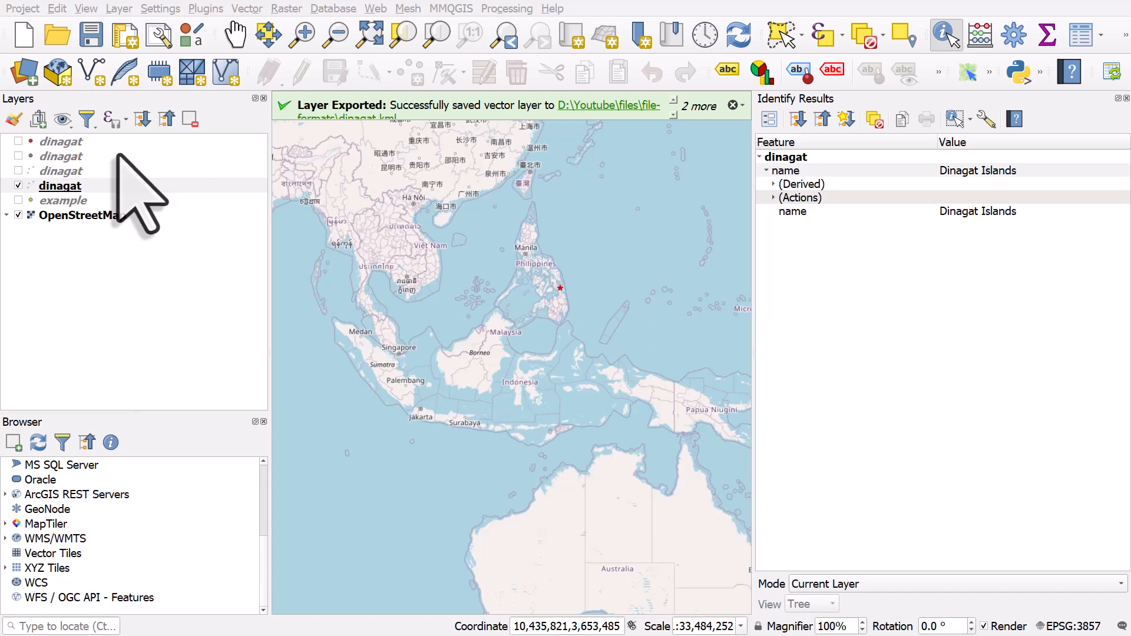
mouse_move(231, 166)
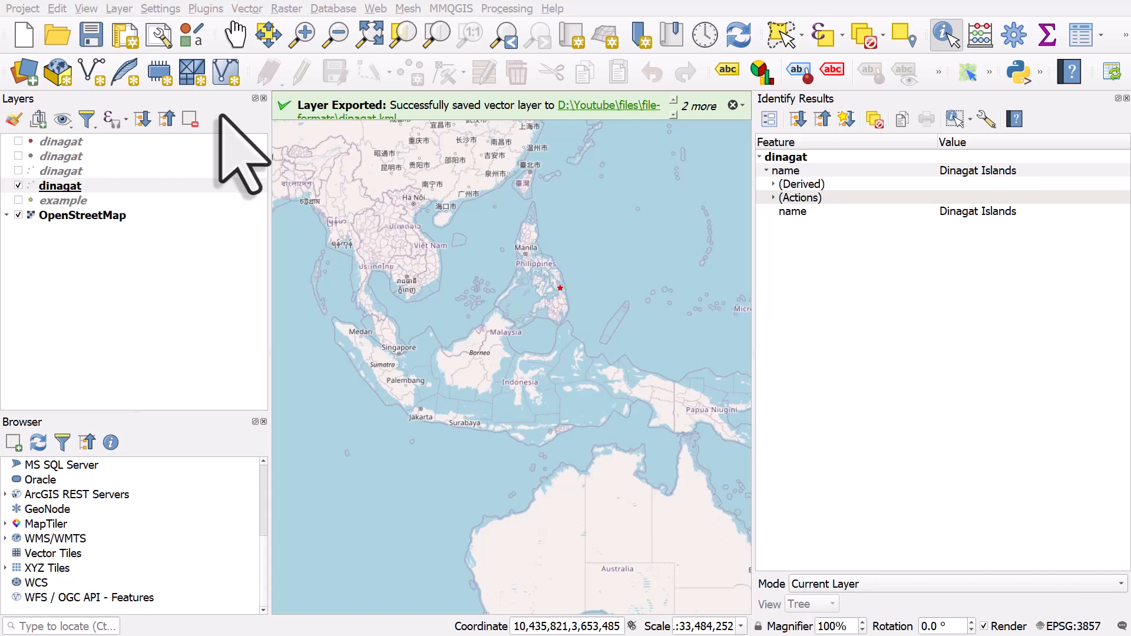
- Select the original example layer in the Layers panel
click(62, 200)
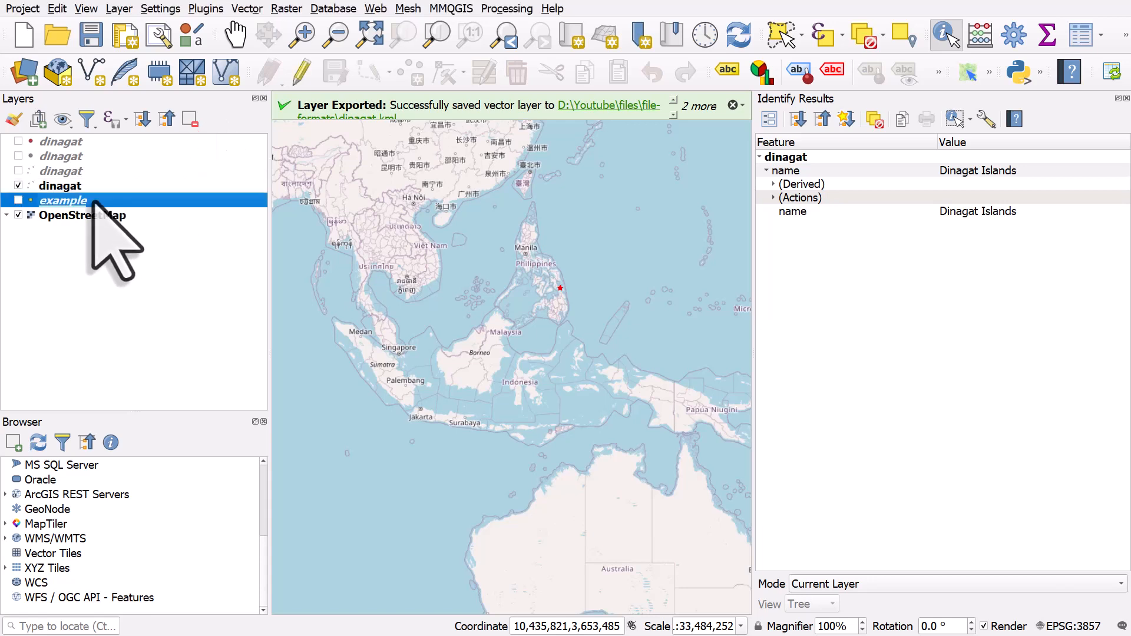
- Start another Save Features As export from the example layer's context menu
right_click(63, 201)
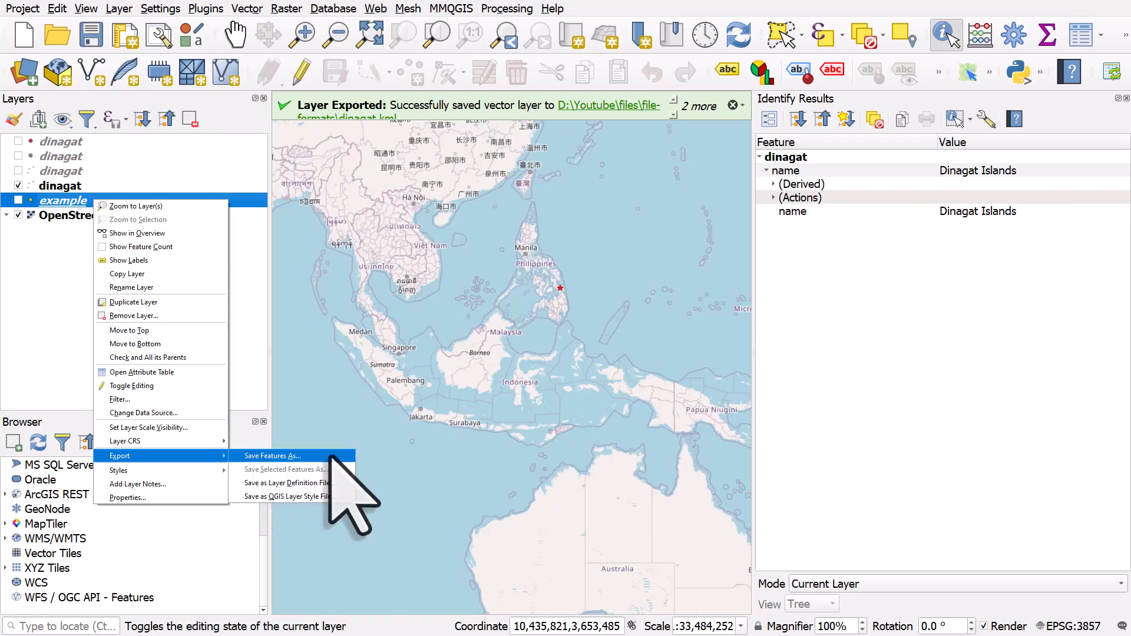
click(272, 455)
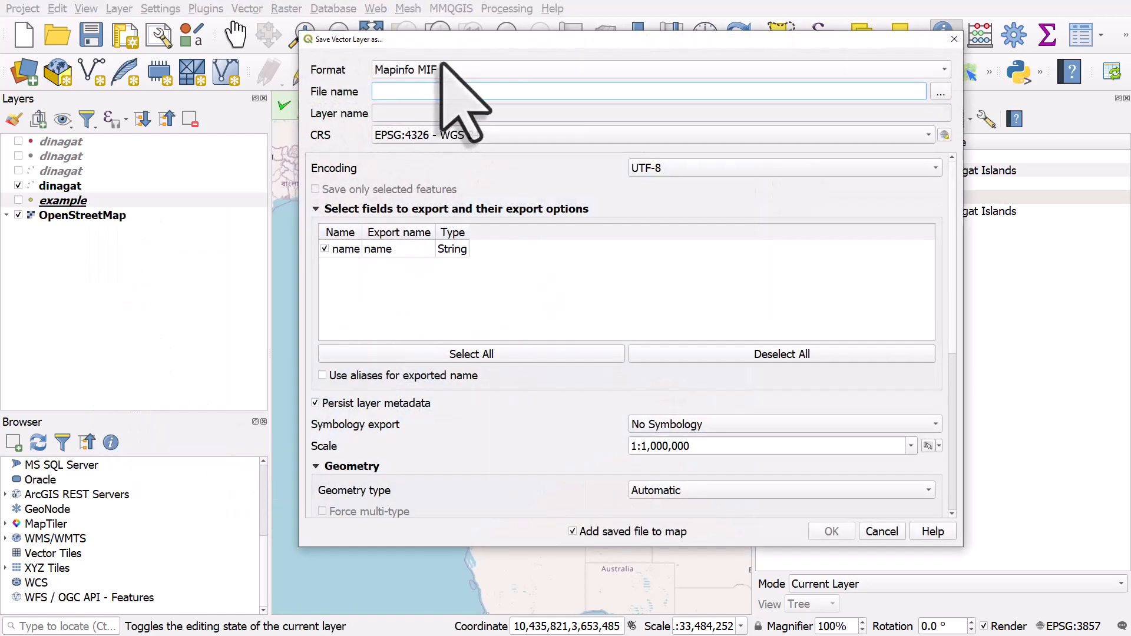